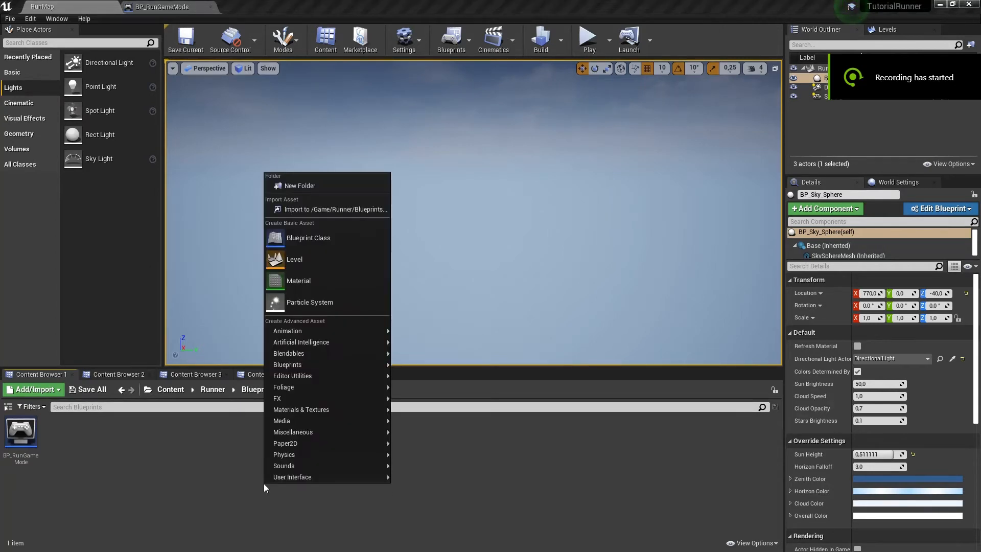
Start a new Blueprint Class from the Content Browser in the Runner Blueprints folder
left_click(308, 238)
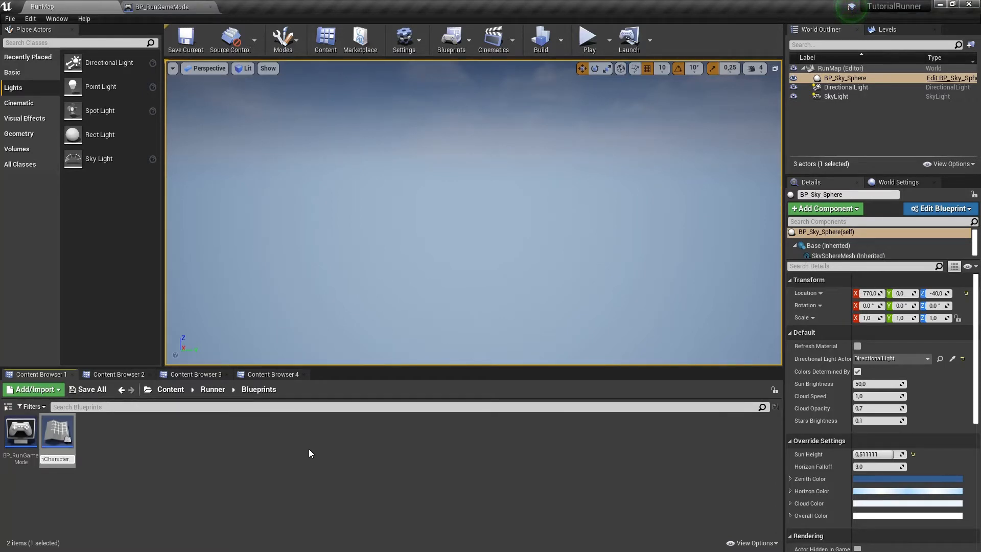
mouse_move(21, 435)
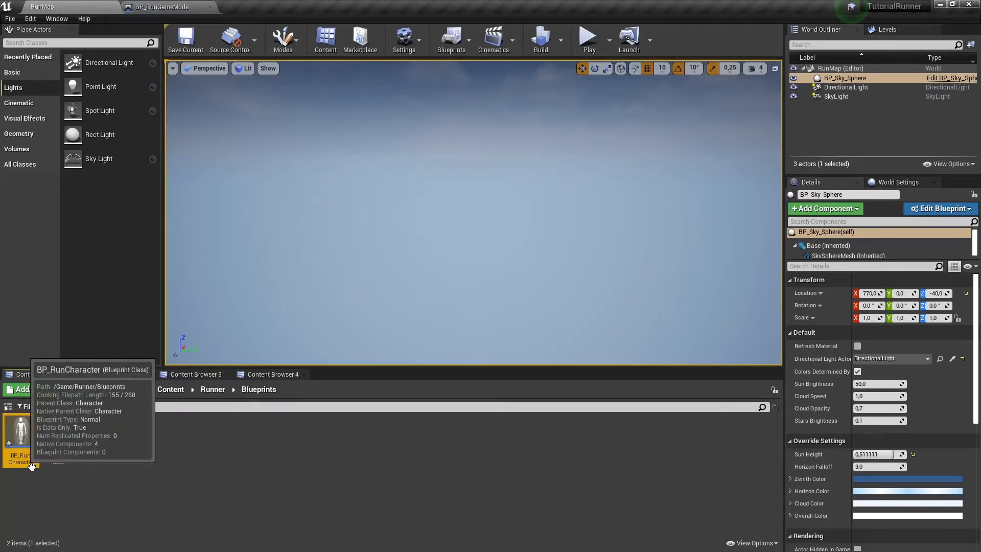
Give BP_RunCharacter's mesh SK_Mannequin_Female with ThirdPerson_AnimBP, then select the capsule for new components
double_click(19, 434)
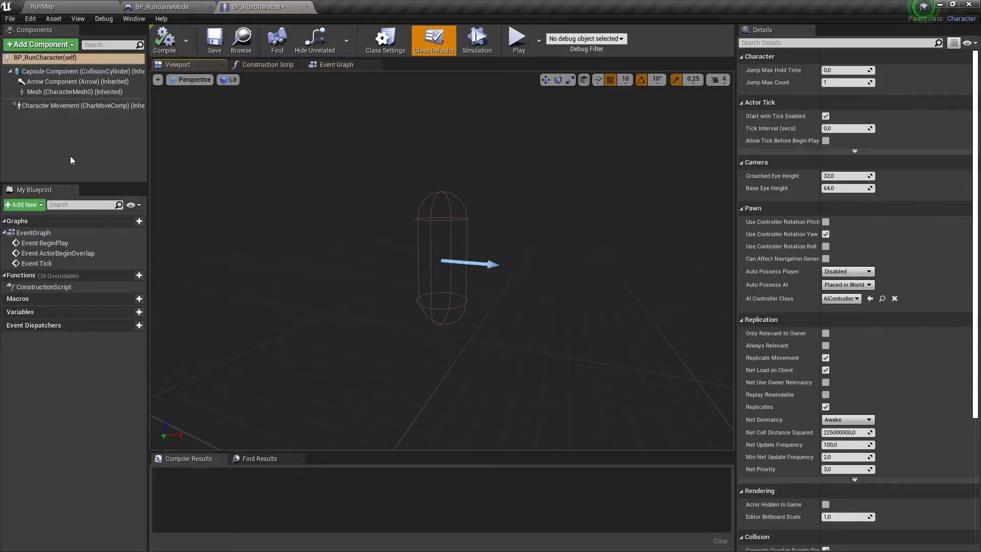
left_click(62, 91)
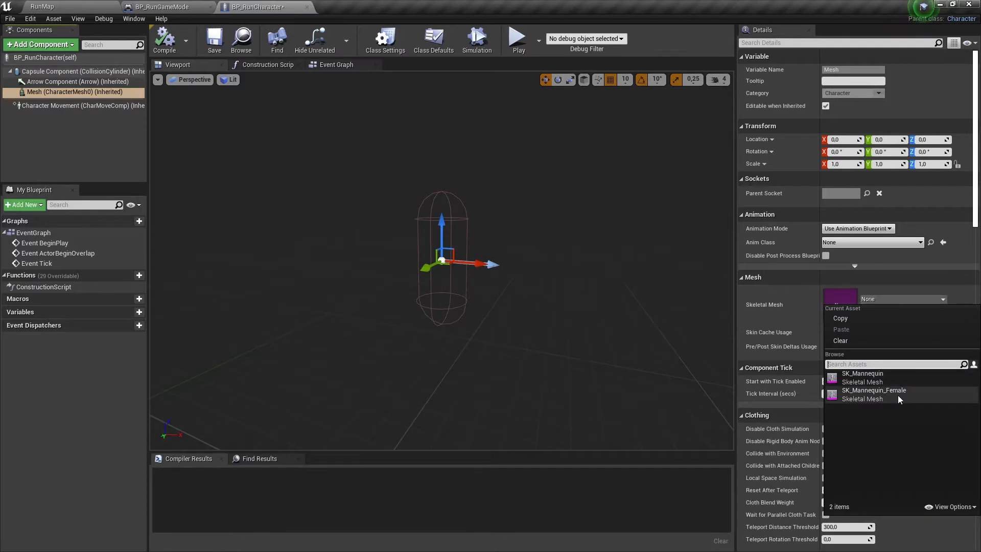
left_click(874, 395)
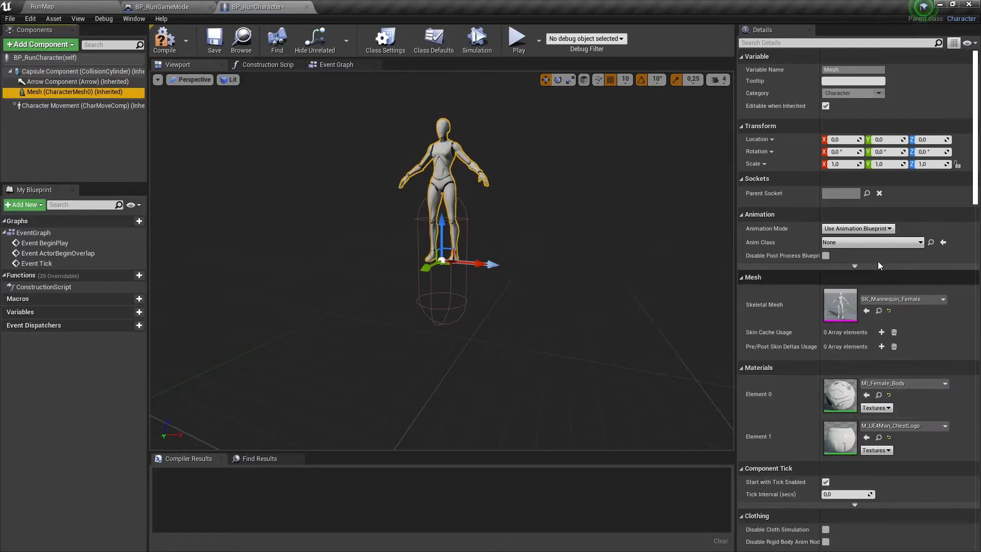
left_click(870, 242)
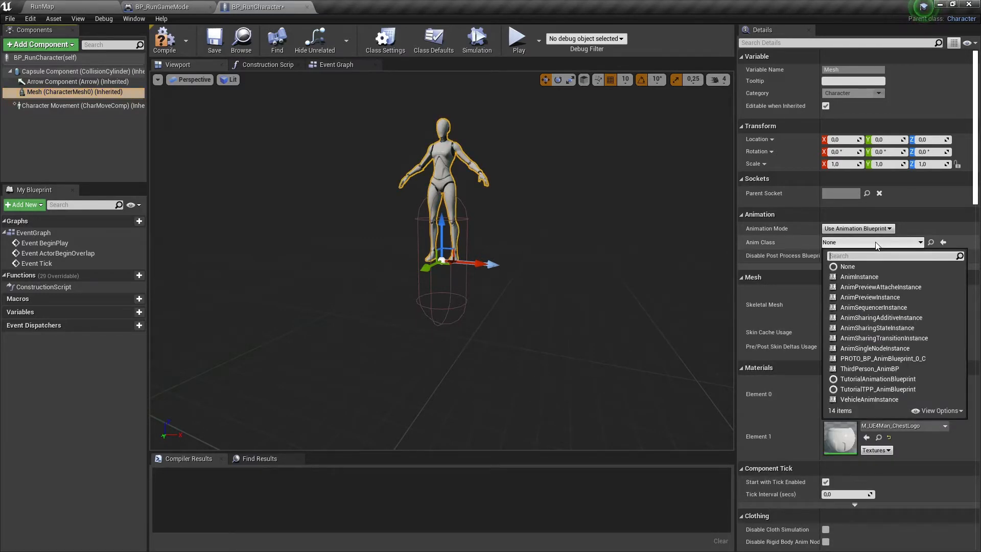
left_click(868, 368)
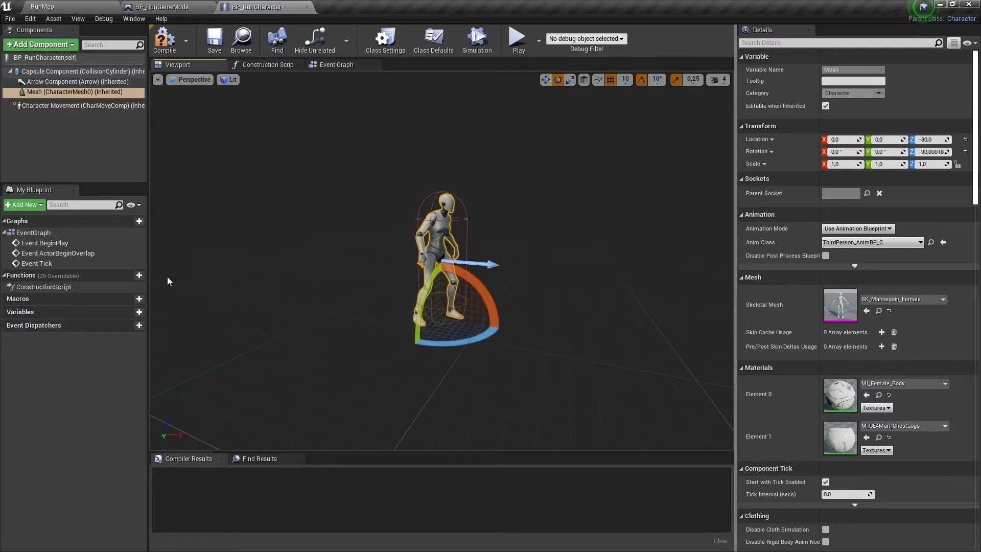
left_click(75, 71)
type("spr")
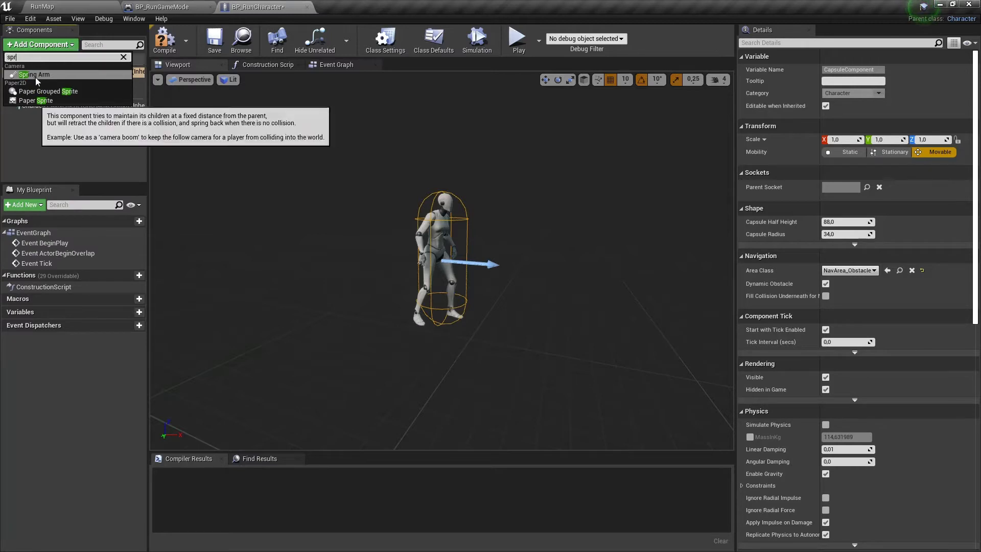
Add a Spring Arm under the capsule with a Camera attached, and compile
left_click(35, 75)
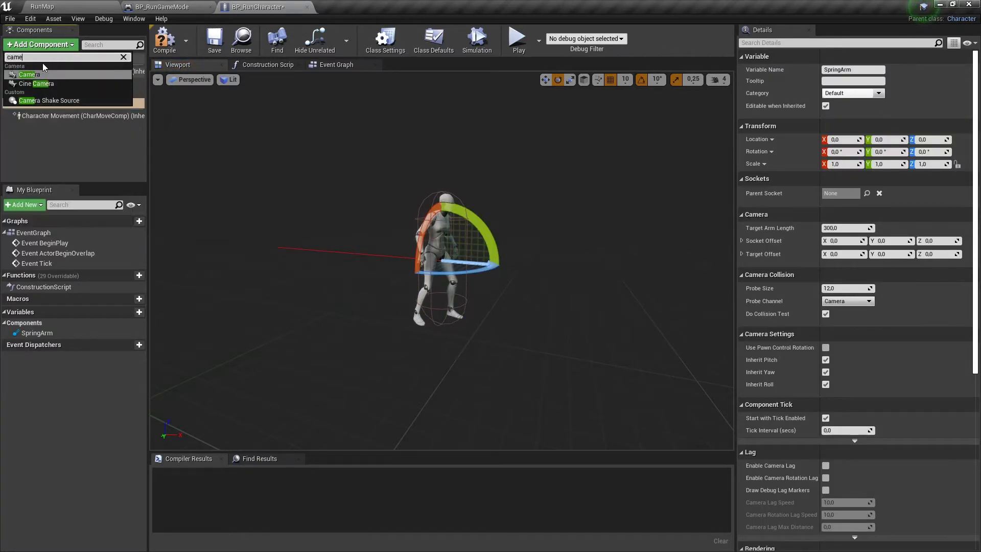
left_click(28, 75)
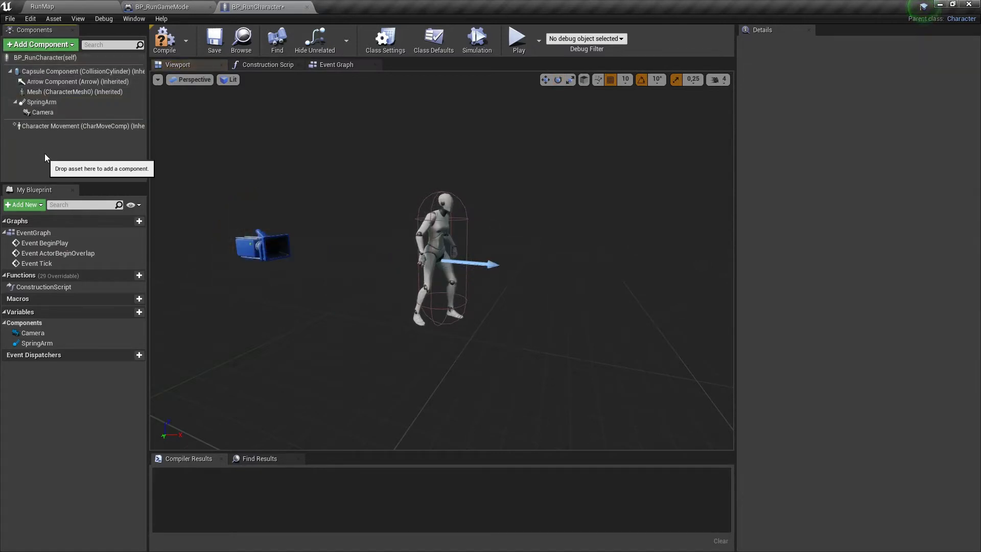
left_click(163, 39)
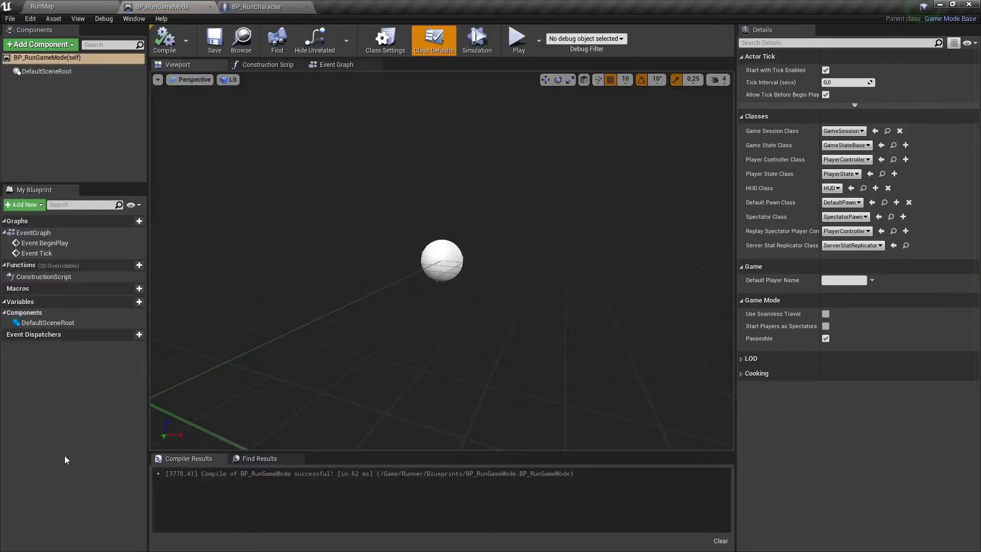
mouse_move(633, 329)
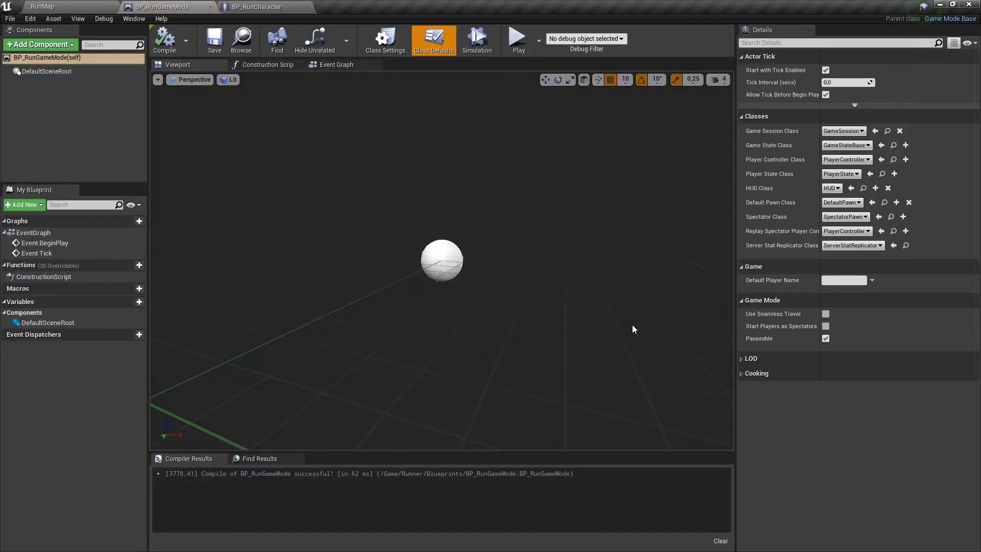
Set BP_RunGameMode's Default Pawn Class to BP_RunCharacter and compile
left_click(841, 202)
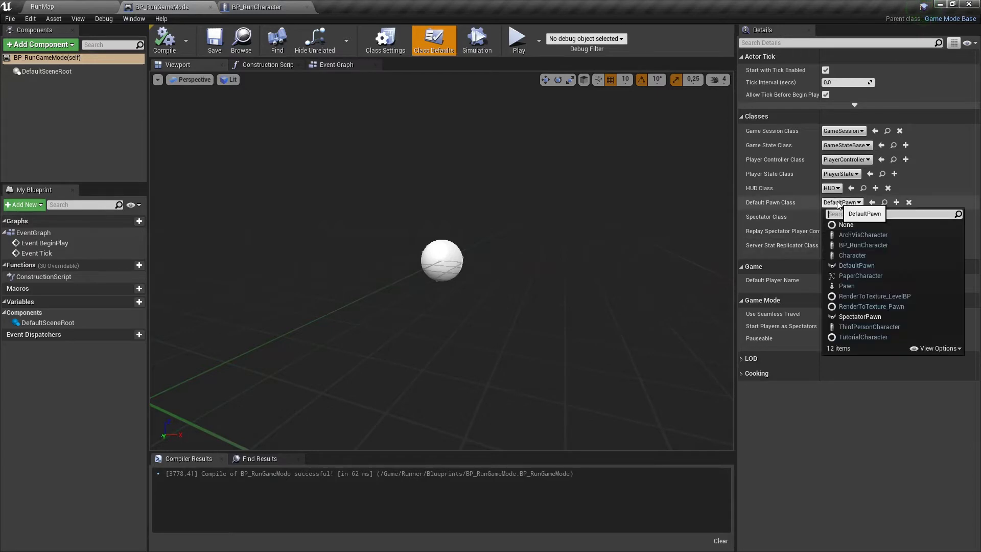
left_click(862, 244)
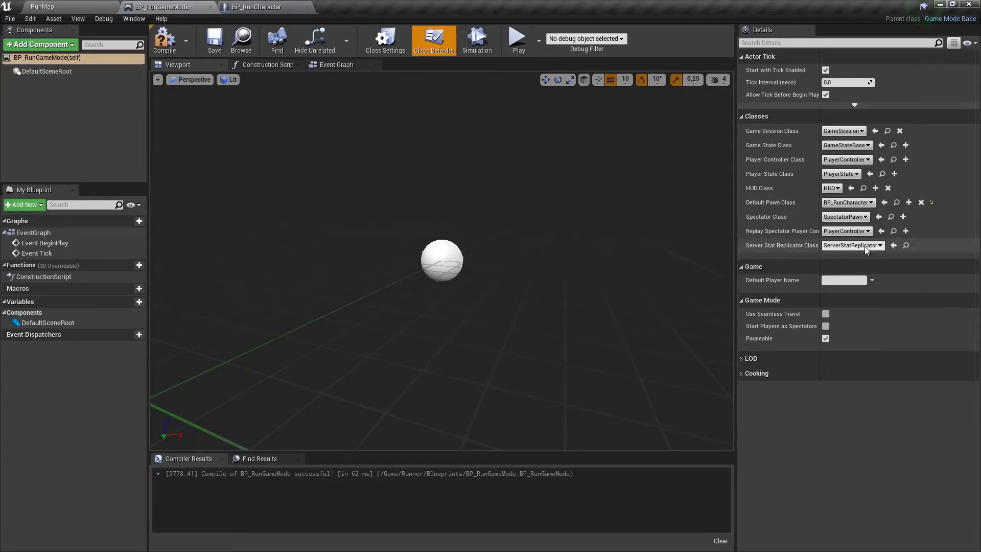
left_click(214, 39)
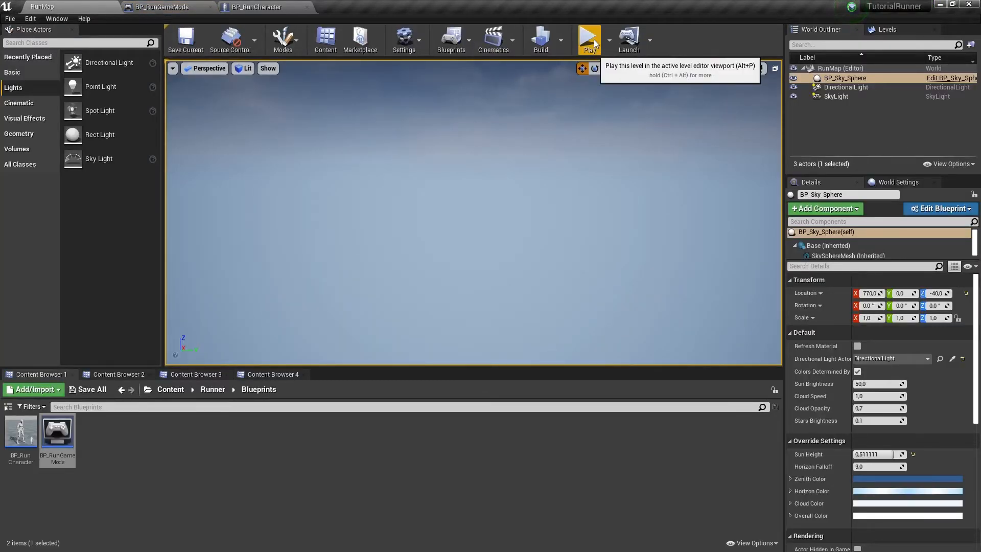
left_click(589, 38)
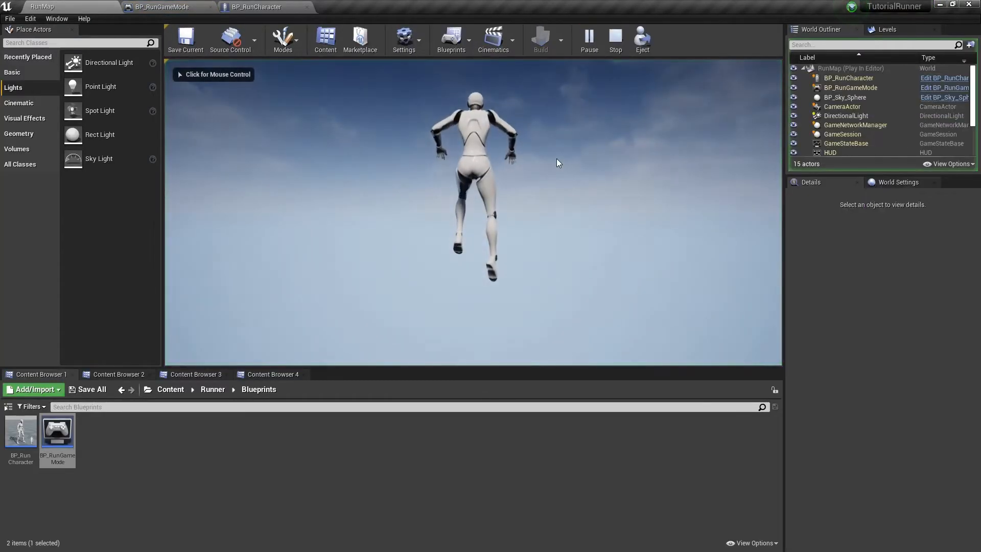
mouse_move(615, 39)
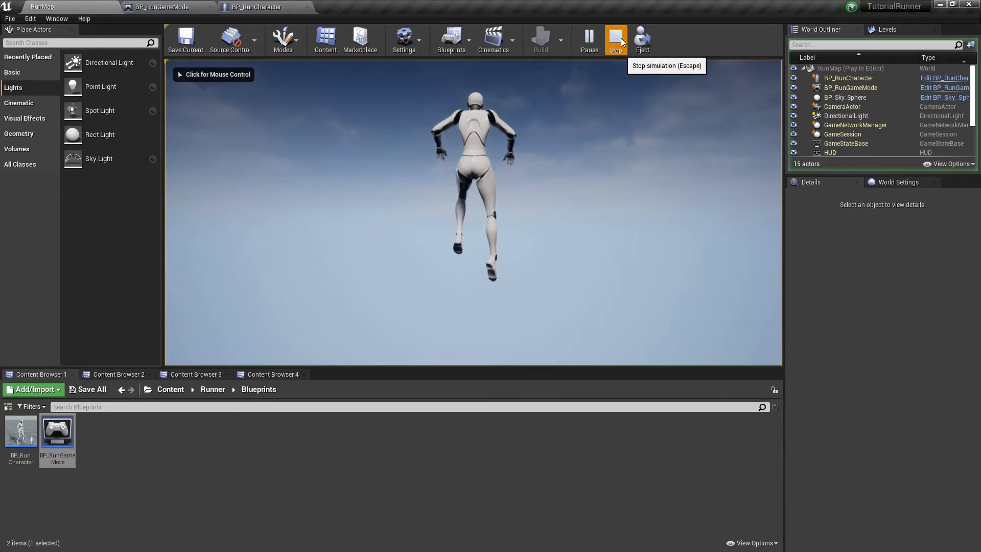
left_click(615, 36)
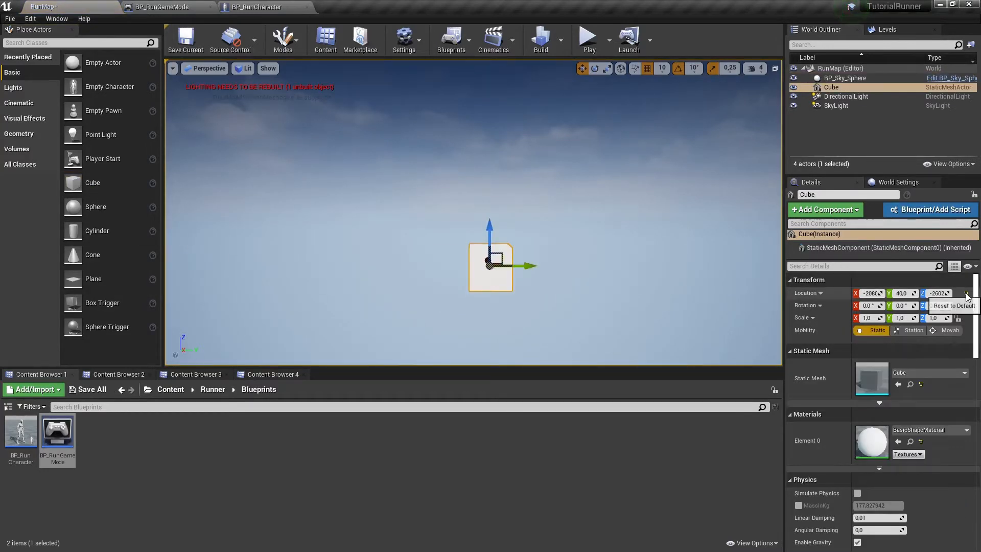
Reset the cube to the world origin and scale it to 8.75 × 4 × 0.25
left_click(965, 293)
type("0.25")
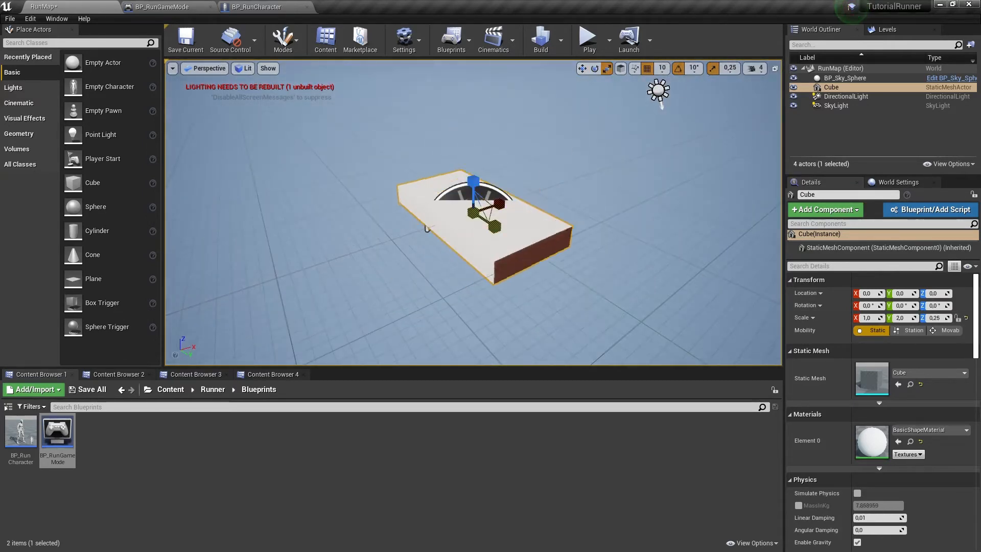
left_click(91, 388)
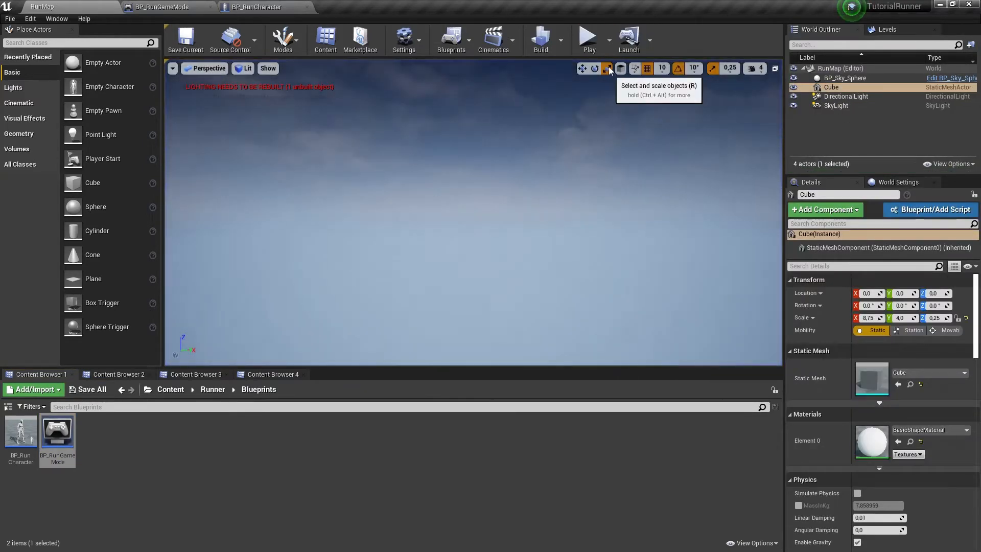
mouse_move(102, 158)
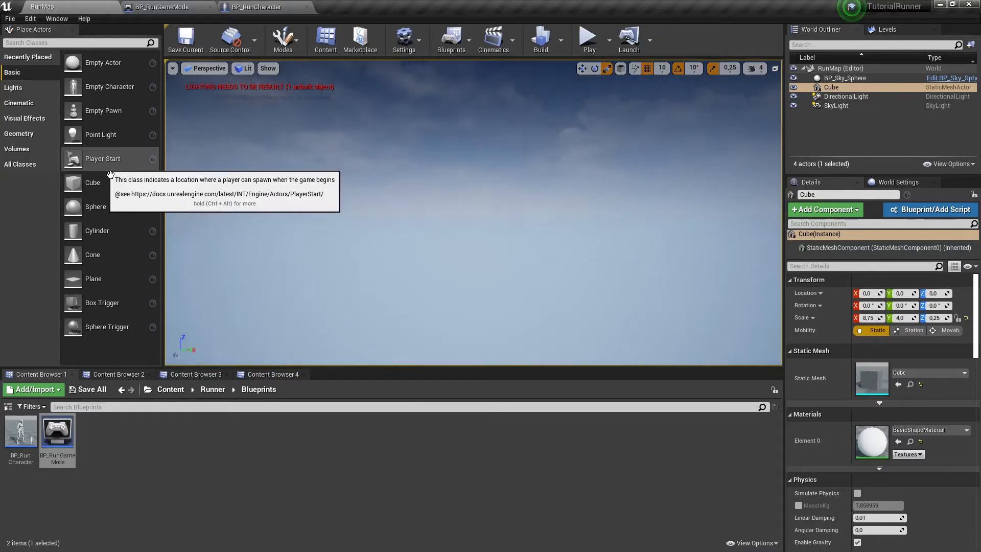
Place a Player Start and raise it above one end of the floor
left_click_drag(102, 159, 369, 194)
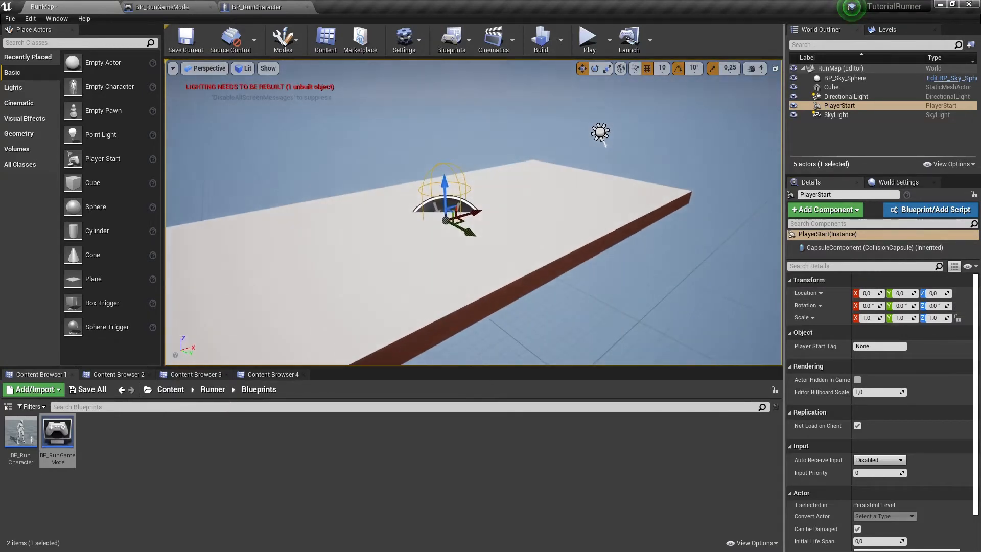
left_click_drag(446, 188, 454, 144)
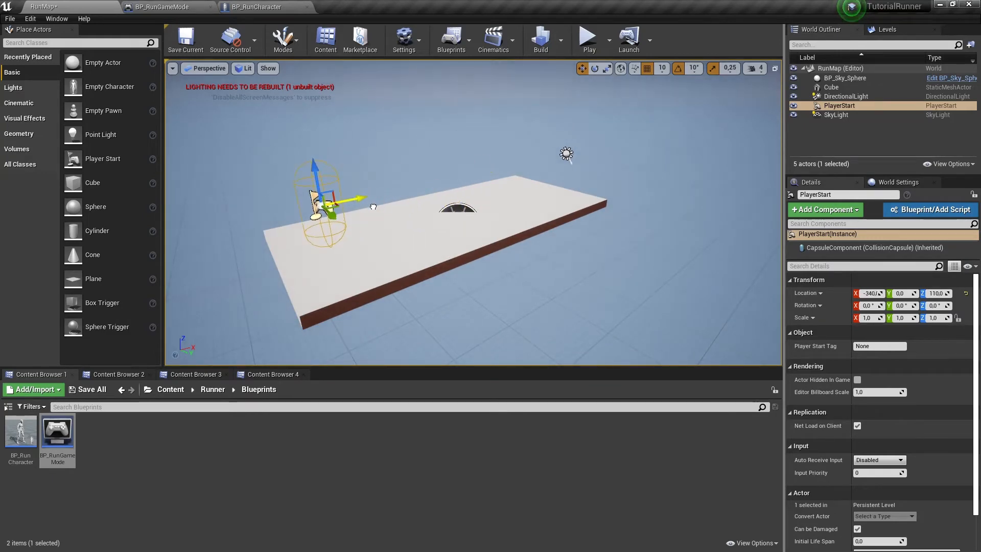
left_click(587, 37)
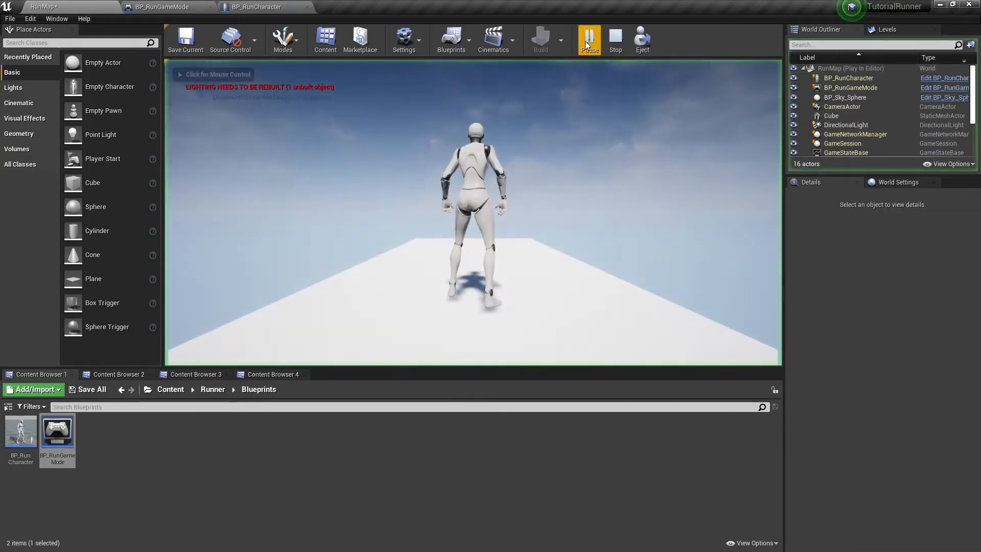
left_click(588, 39)
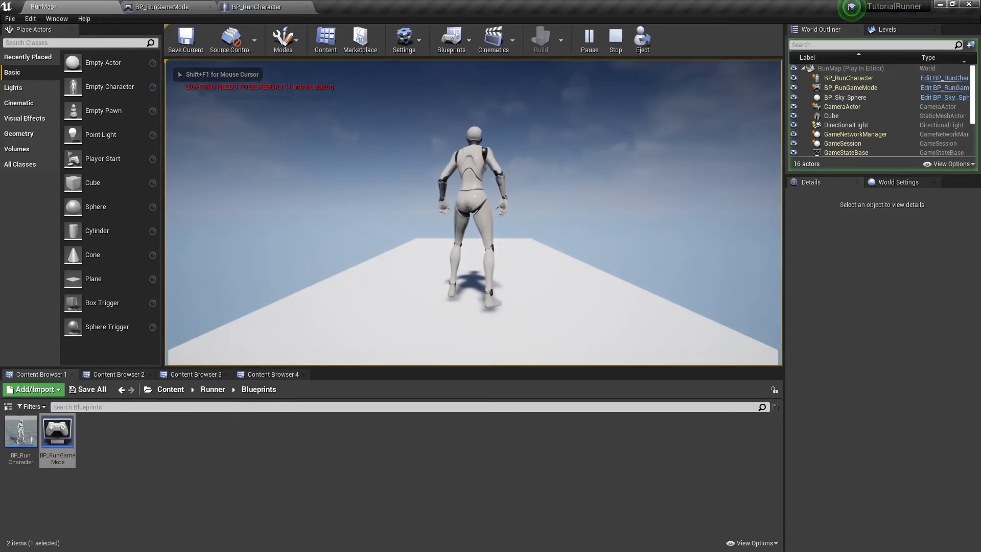
left_click(614, 40)
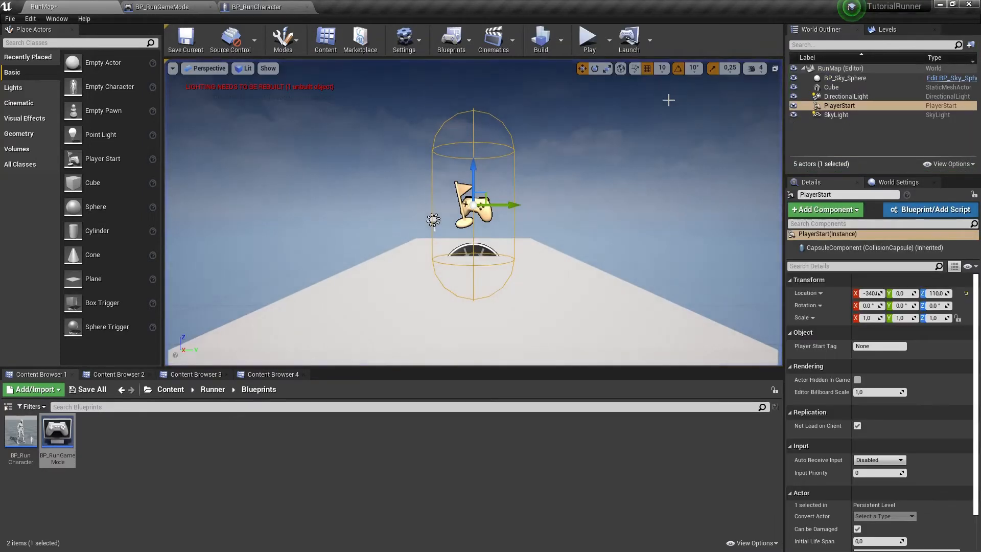
mouse_move(166, 7)
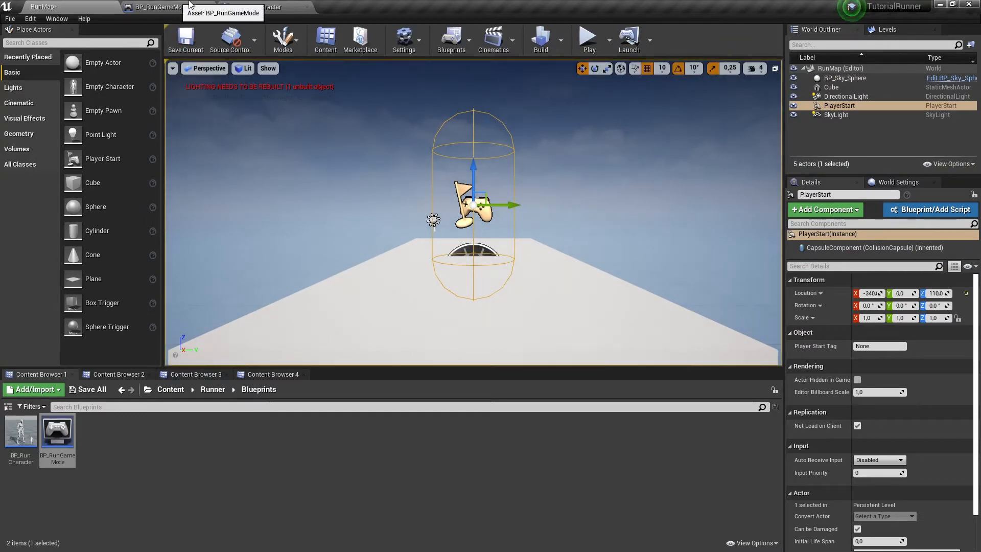
Test-play the level to check the current camera view, then stop
left_click(252, 8)
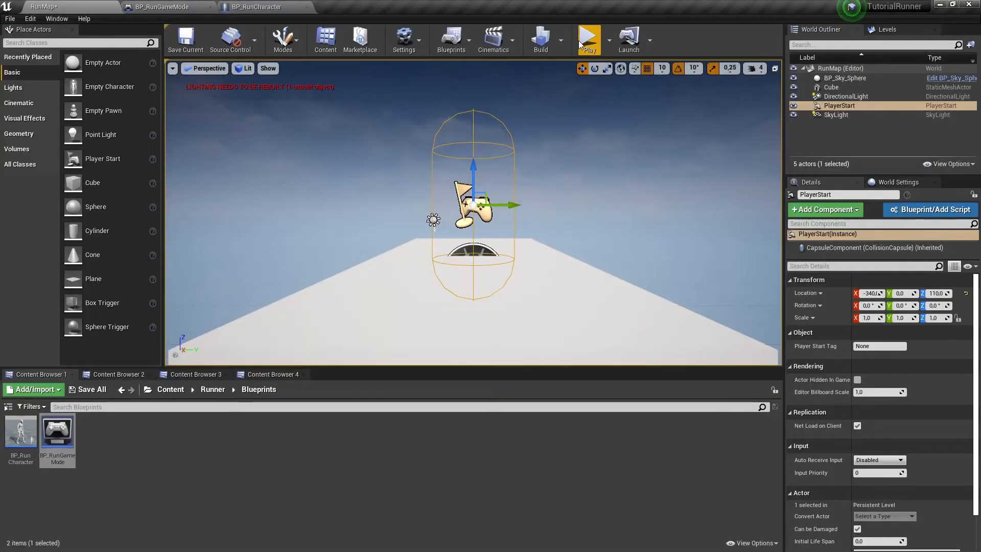
left_click(588, 35)
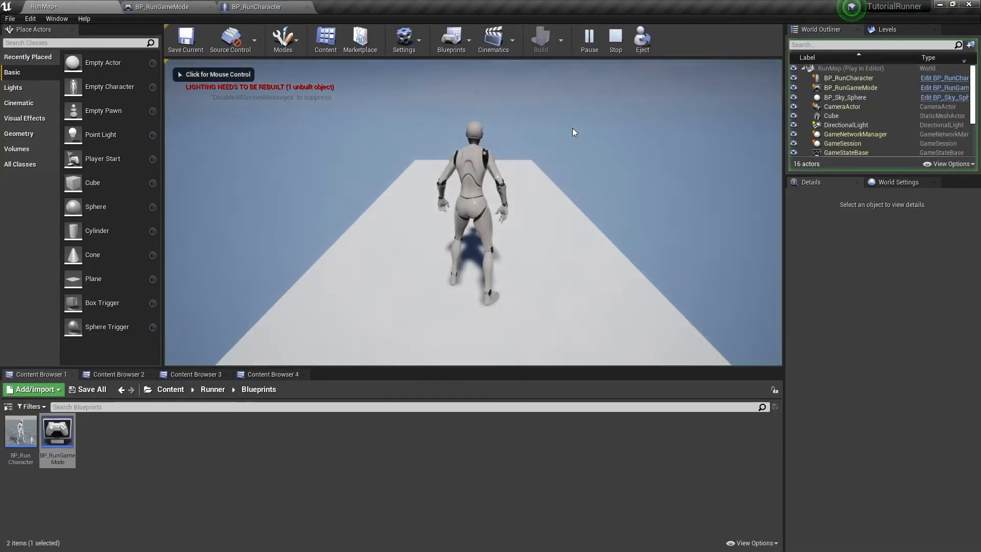
left_click(615, 38)
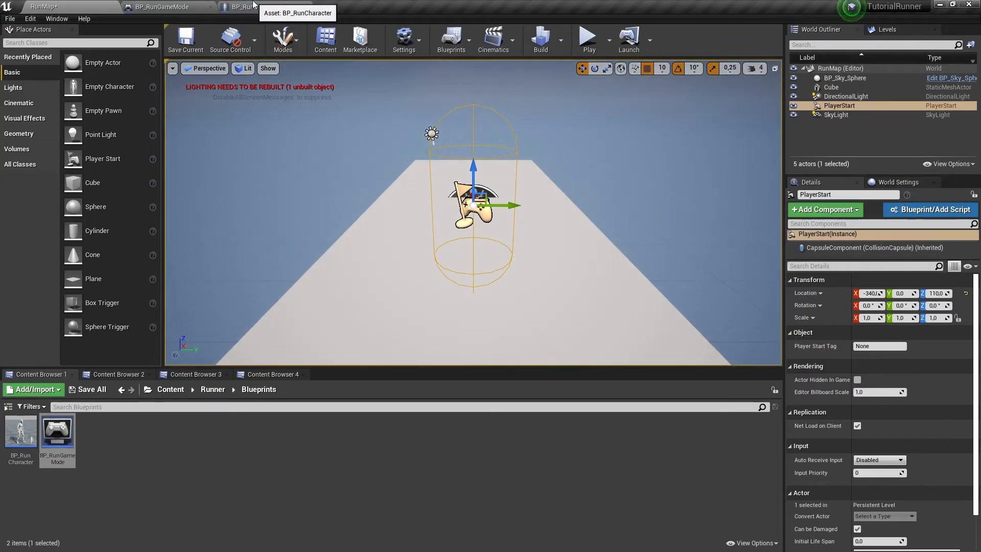
Set the SpringArm's Target Arm Length to 600 and test-play again
left_click(247, 7)
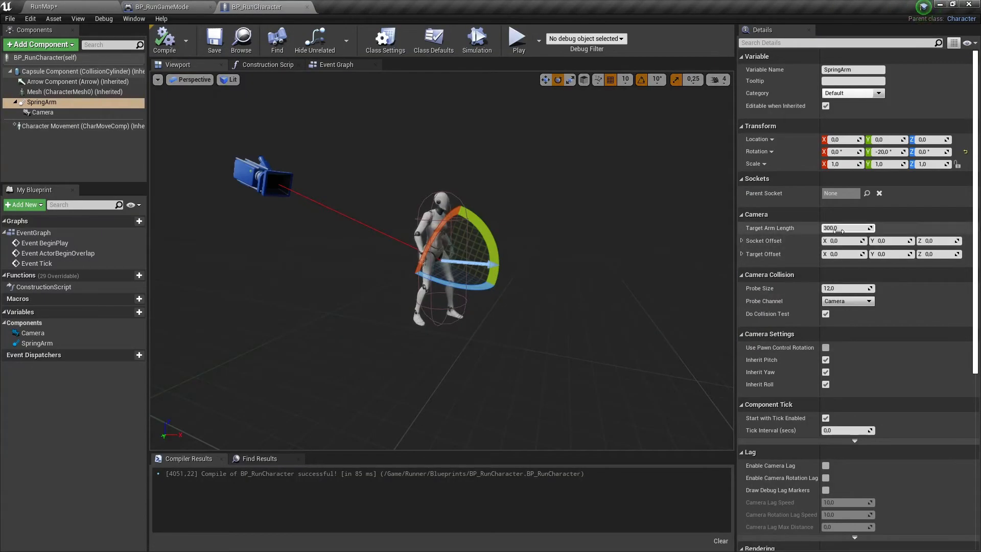
type("600.0")
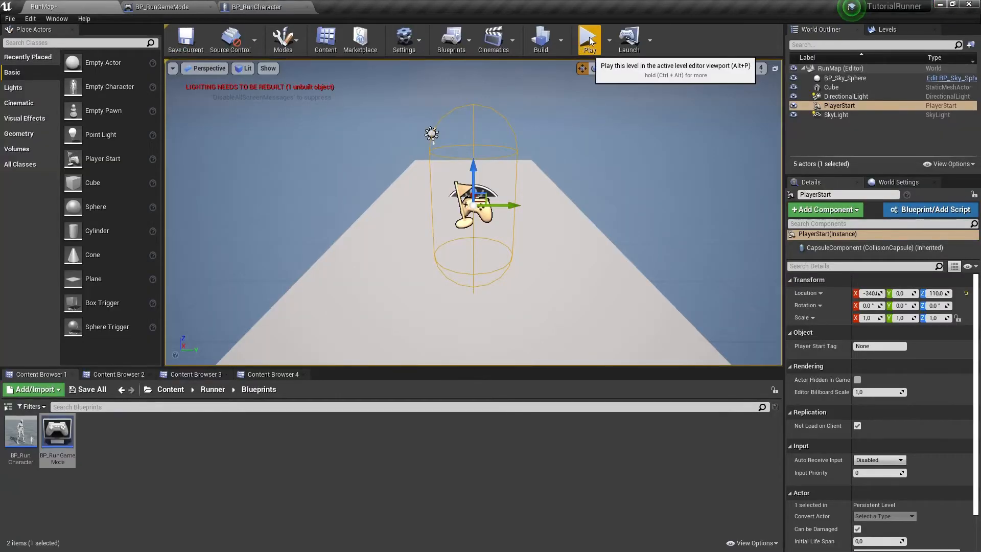
left_click(588, 37)
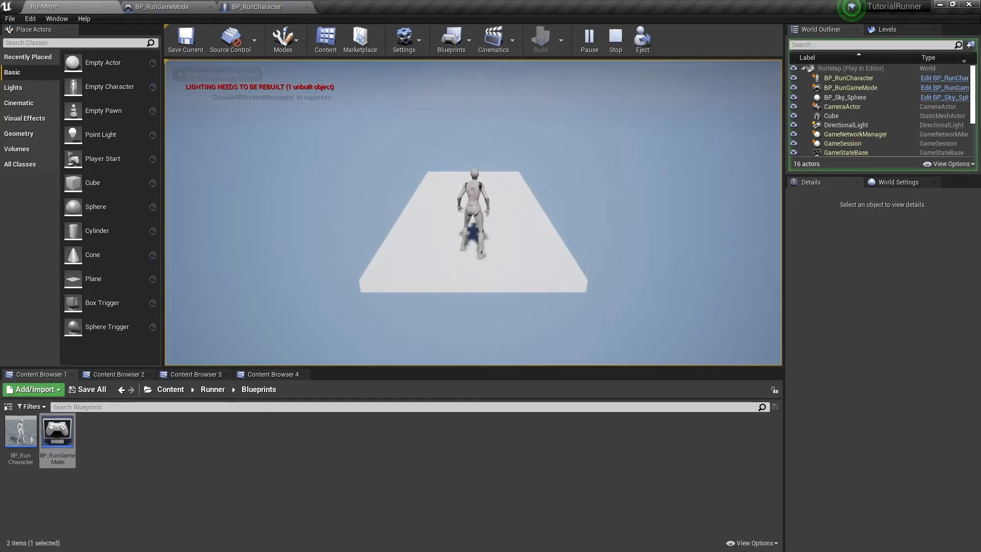
Wire Event Tick into a new Add Movement Input node in BP_RunCharacter's event graph
left_click(614, 40)
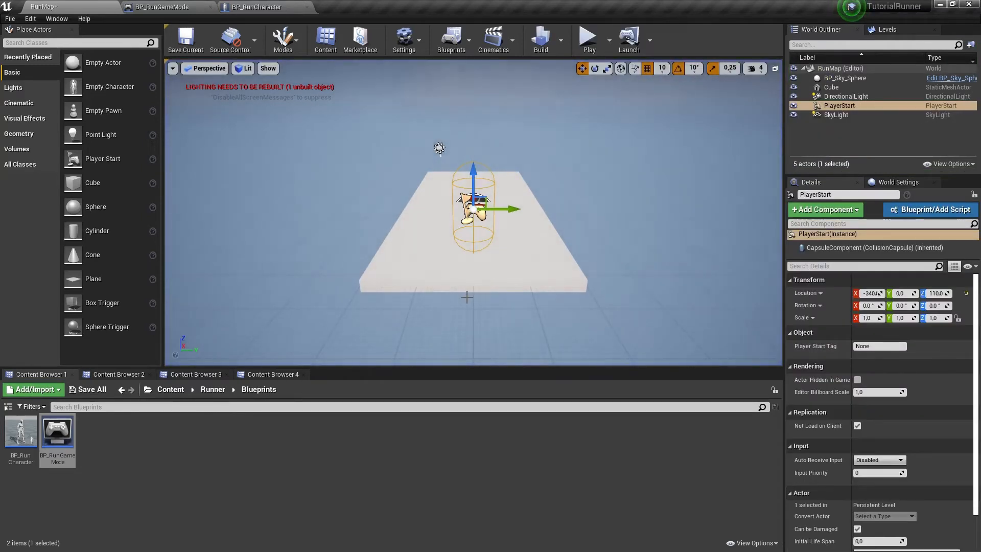
left_click(255, 7)
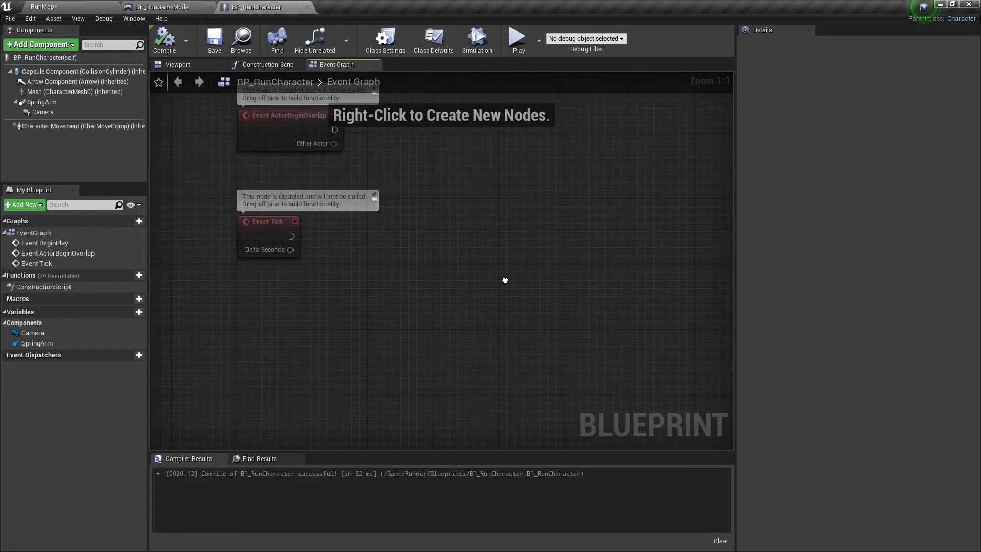
left_click_drag(292, 236, 531, 243)
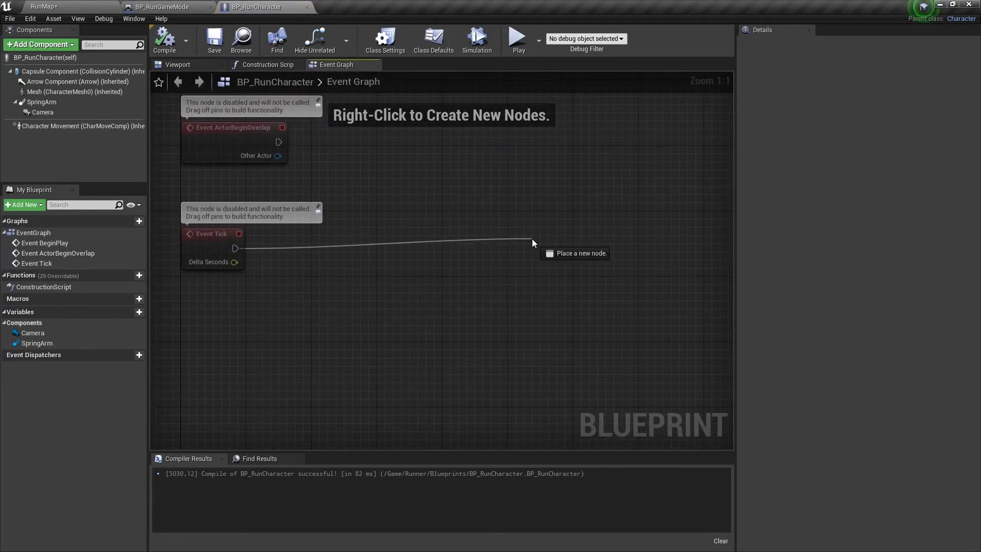
type("add mo")
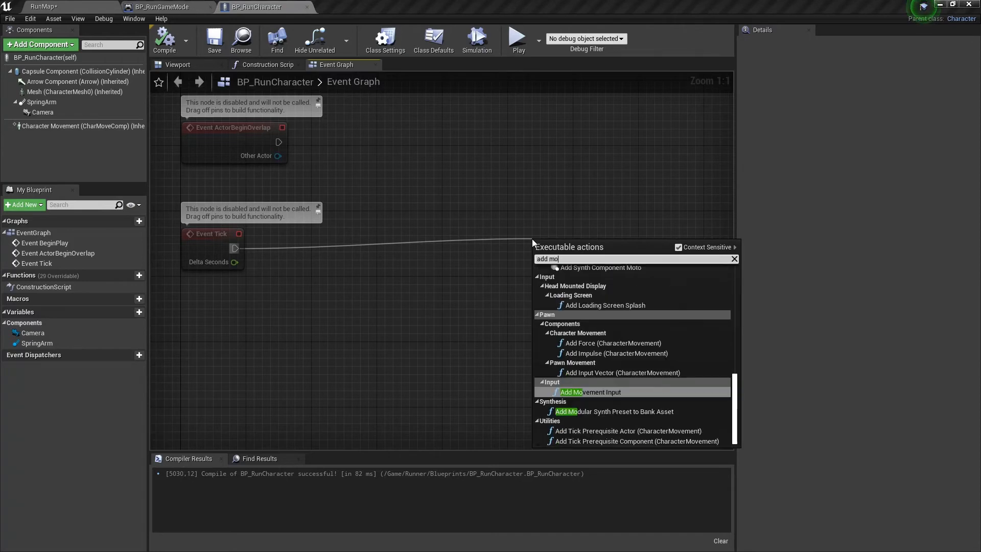
left_click(589, 391)
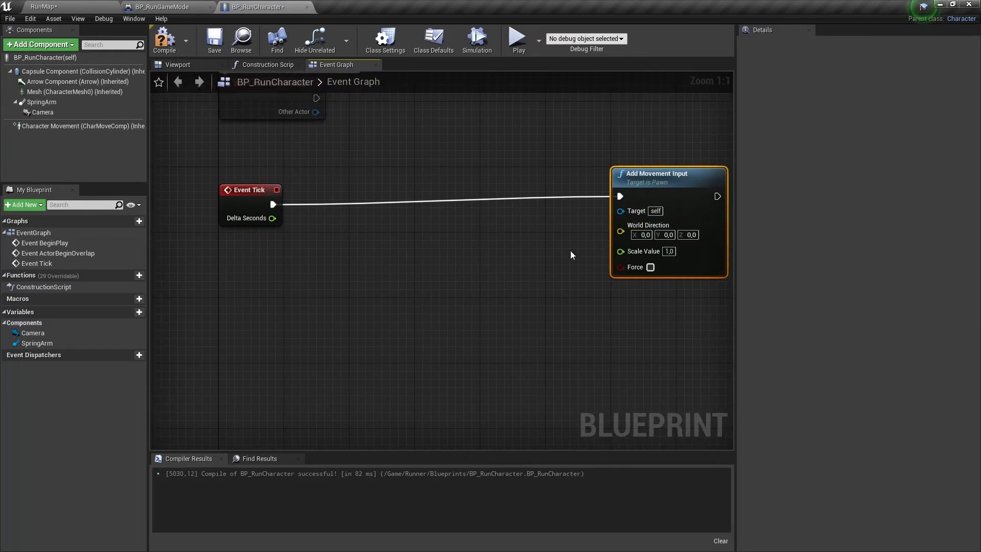
left_click_drag(570, 254, 429, 320)
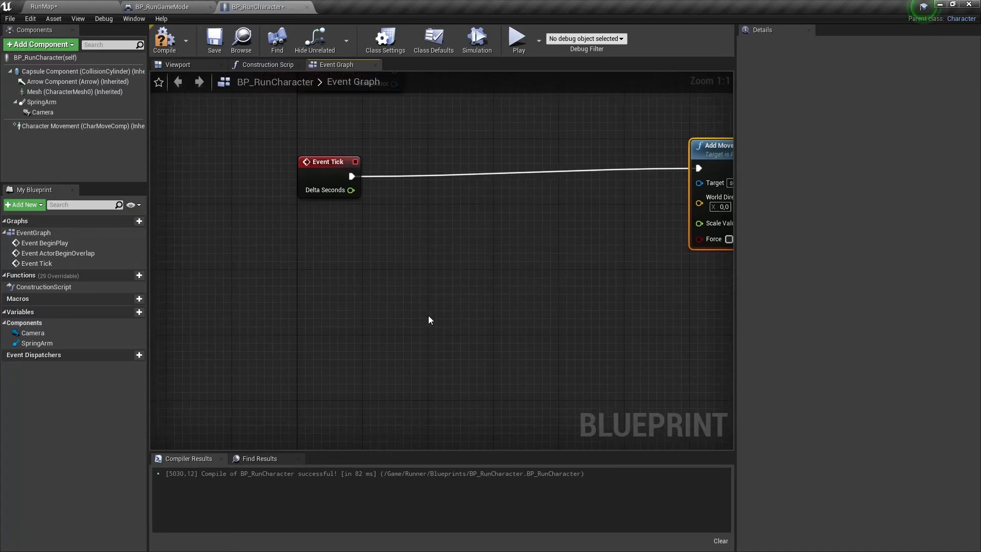
mouse_move(266, 300)
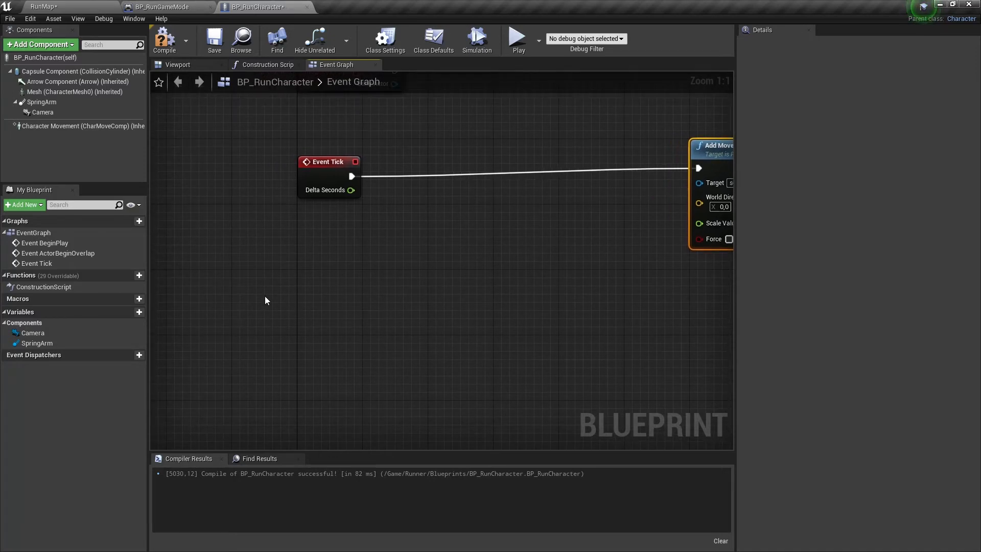
Feed Get Control Rotation through Break Rotator's yaw into a Make Rotator
right_click(266, 300)
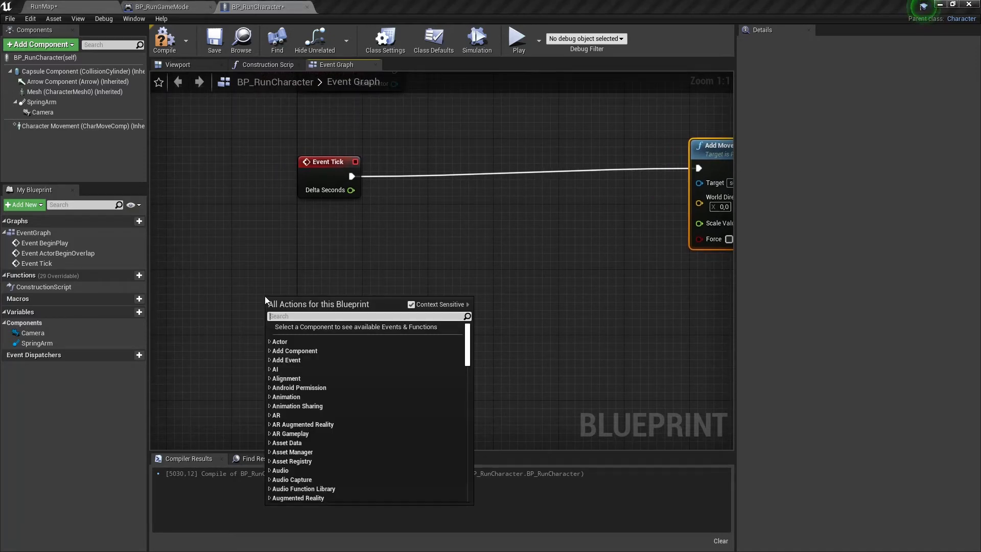
type("get")
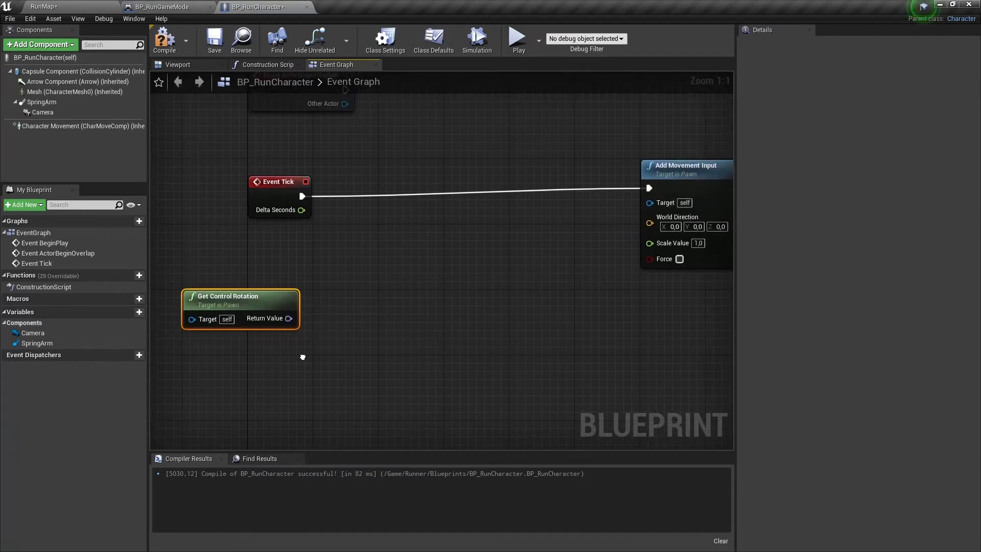
left_click_drag(288, 319, 331, 337)
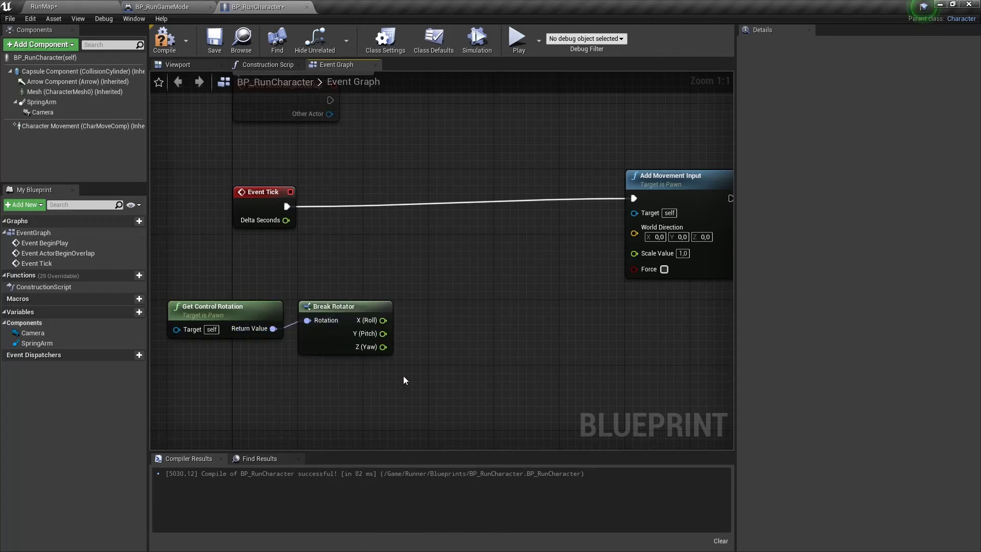
type("make")
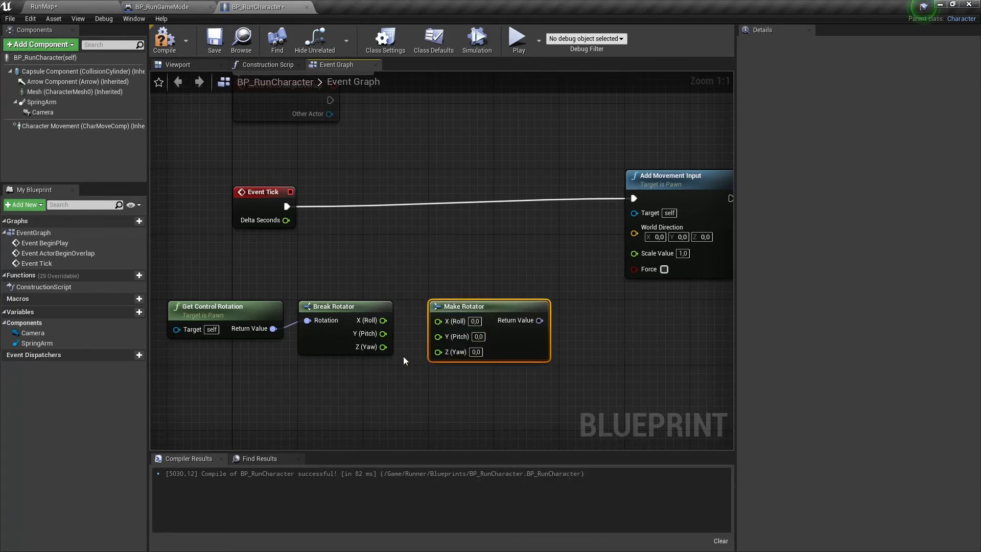
left_click_drag(383, 346, 439, 350)
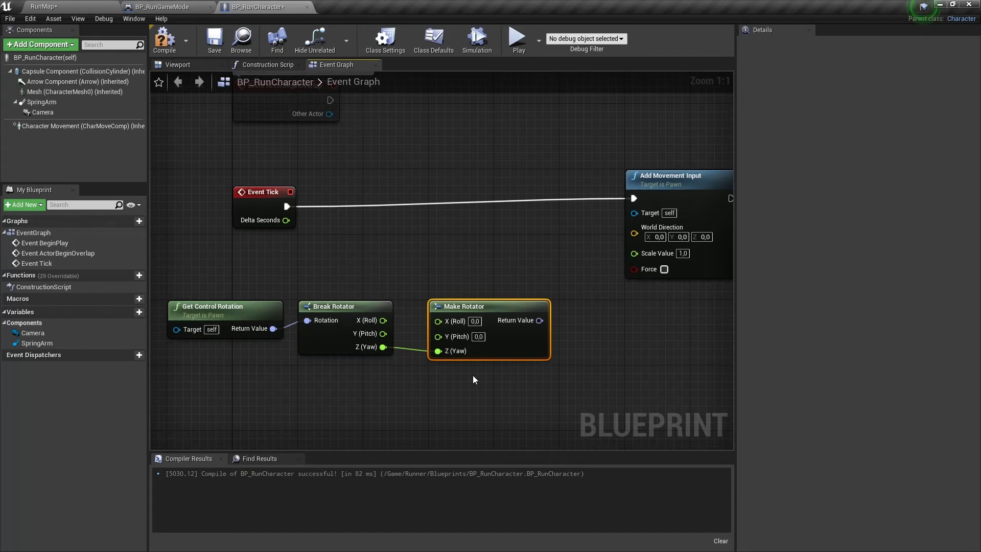
mouse_move(472, 388)
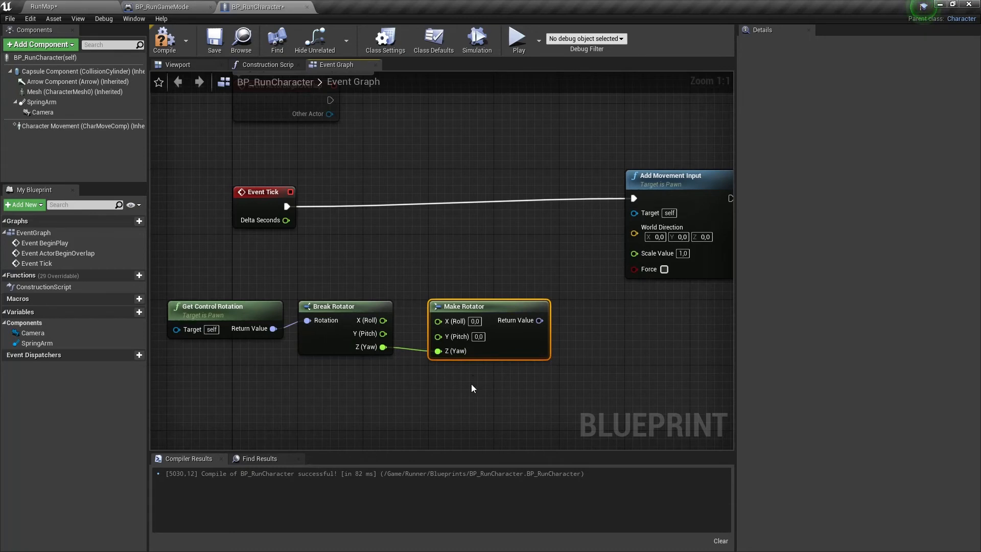
mouse_move(558, 331)
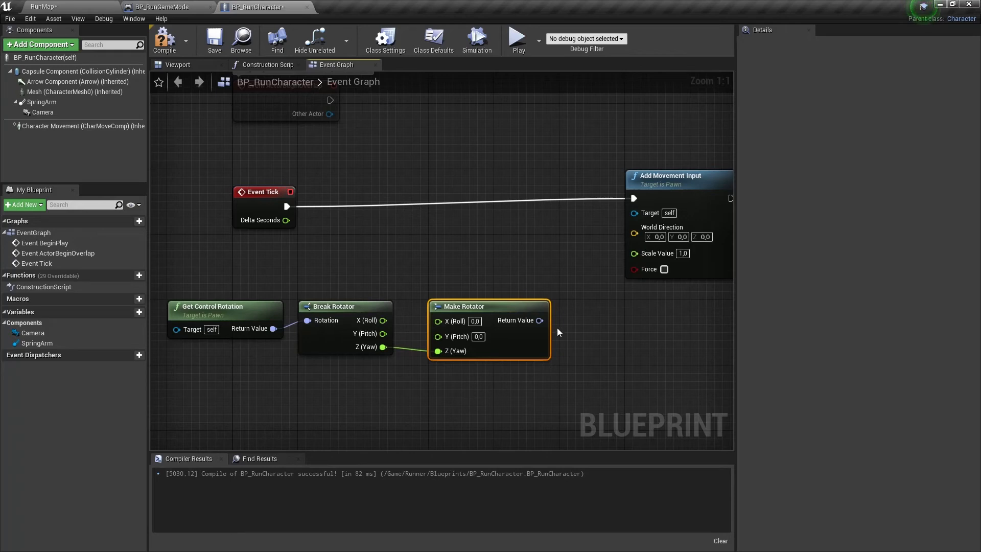
Add Get Forward Vector off the Make Rotator to drive World Direction
left_click_drag(539, 319, 584, 330)
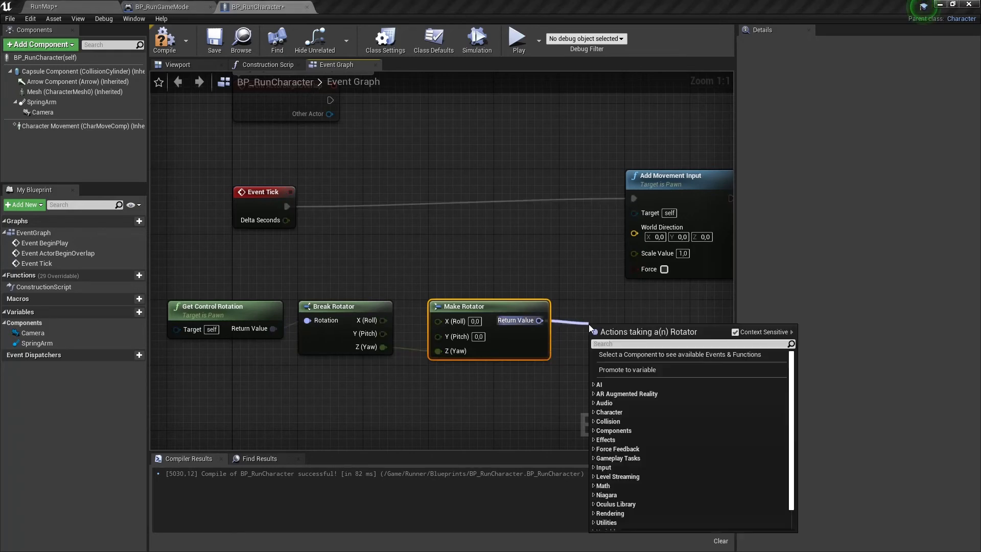
type("get for")
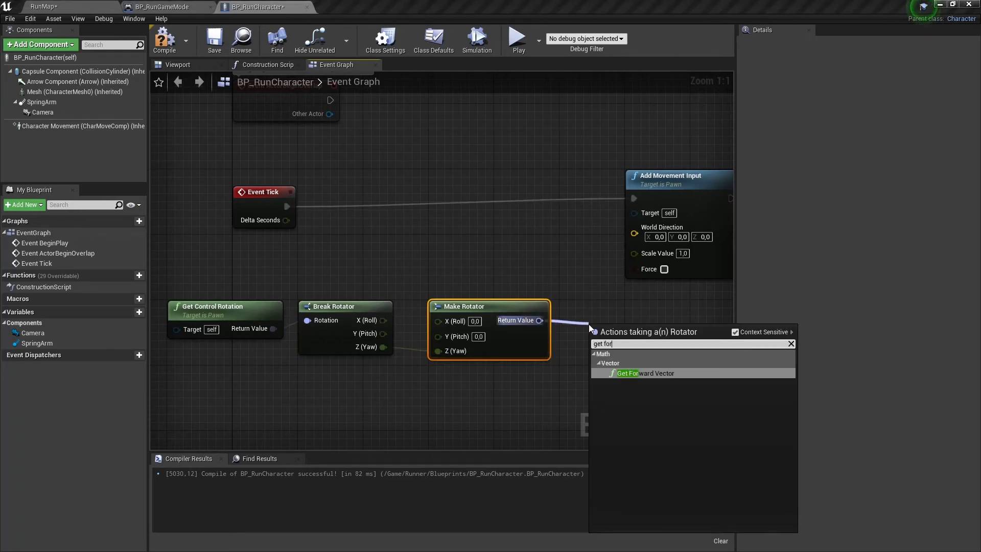
left_click(646, 373)
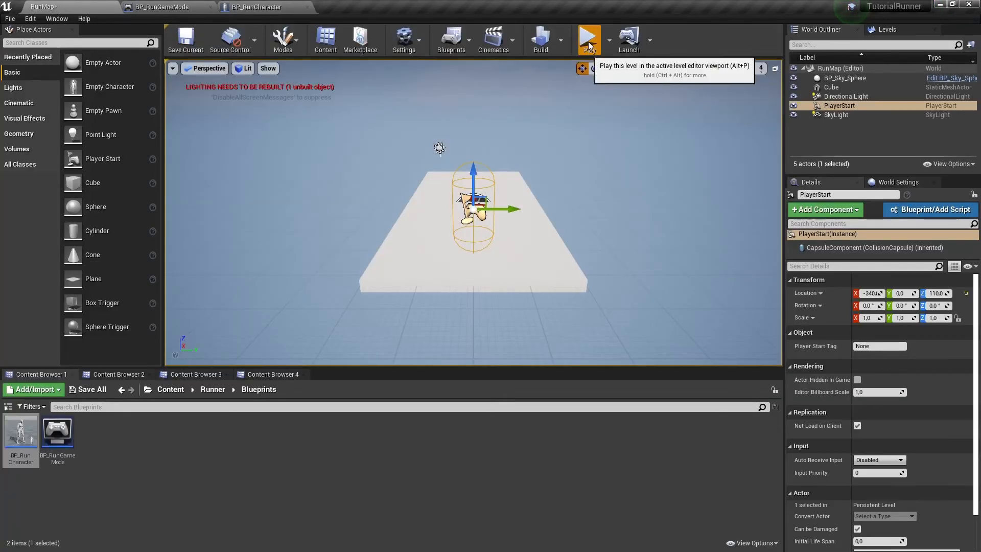
Play the level to watch the character run, stop, and return to BP_RunCharacter
left_click(589, 36)
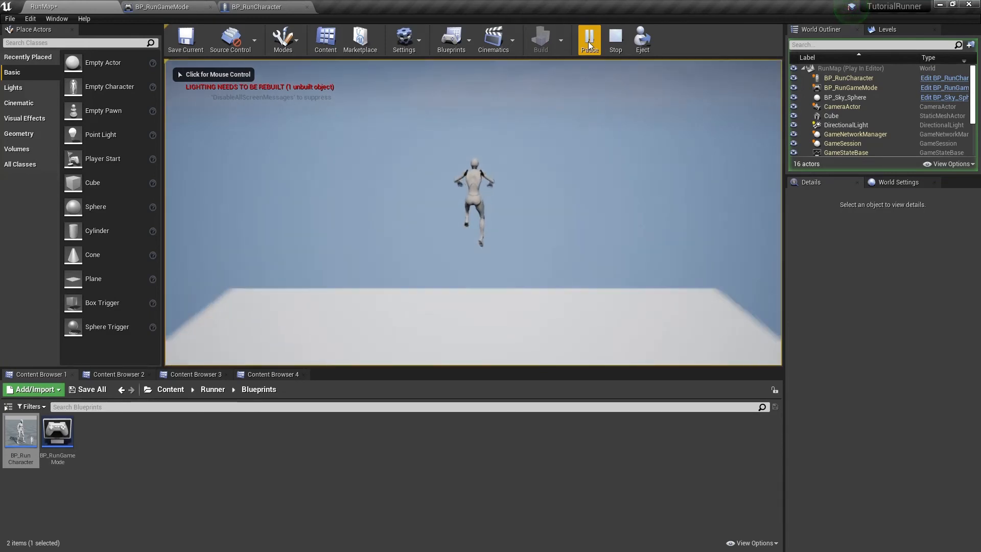
left_click(614, 40)
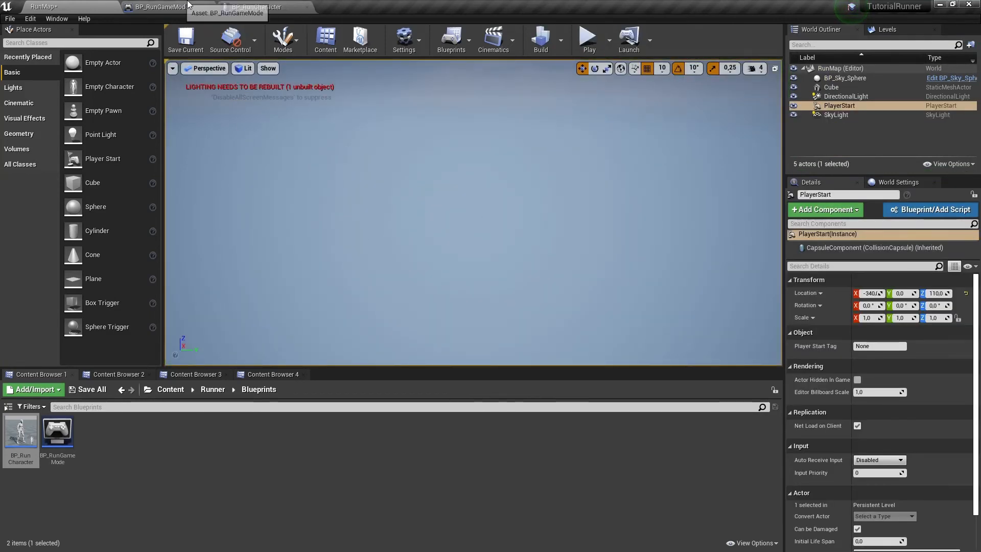
left_click(255, 7)
type("space")
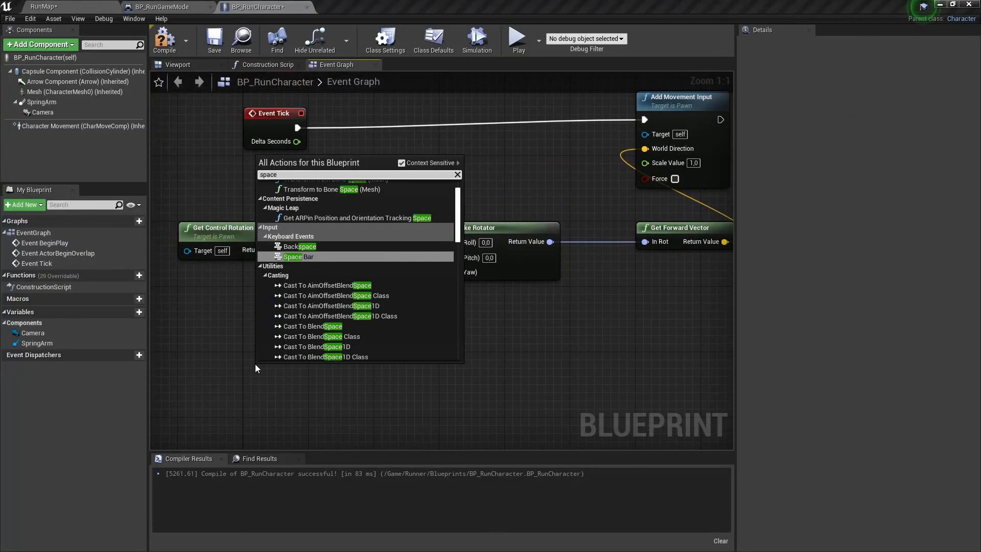
mouse_move(307, 256)
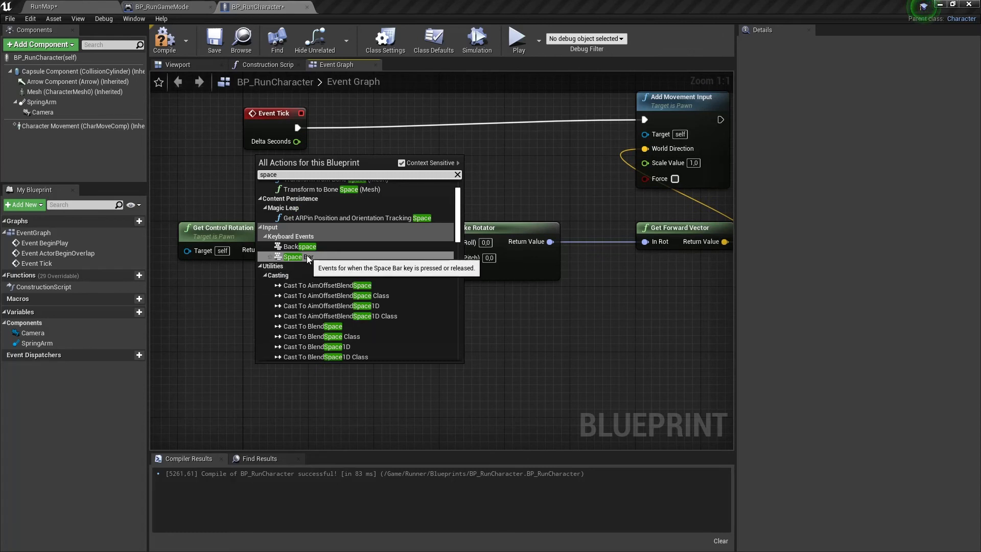
Wire a Space Bar key event so its Pressed output calls Jump on the character
left_click(291, 256)
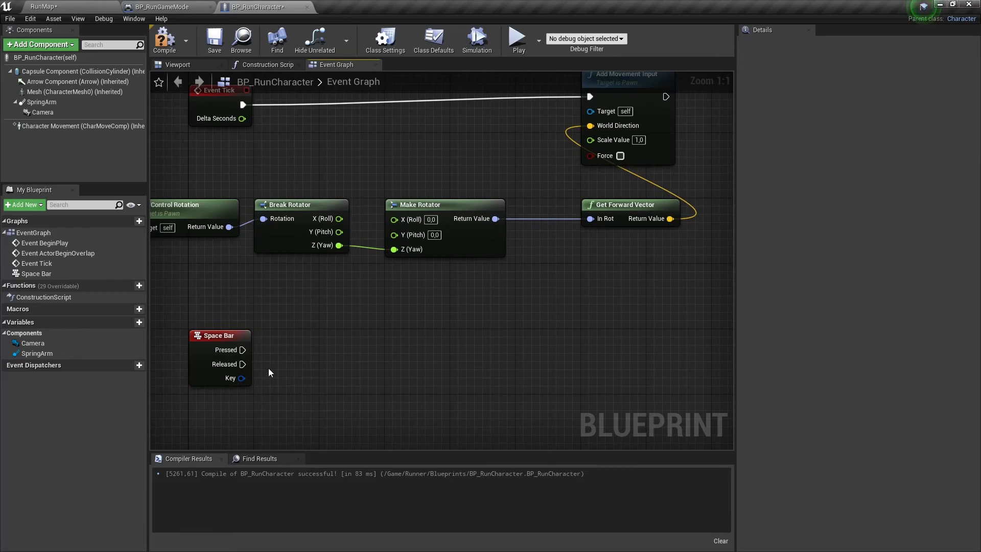
left_click_drag(243, 349, 323, 356)
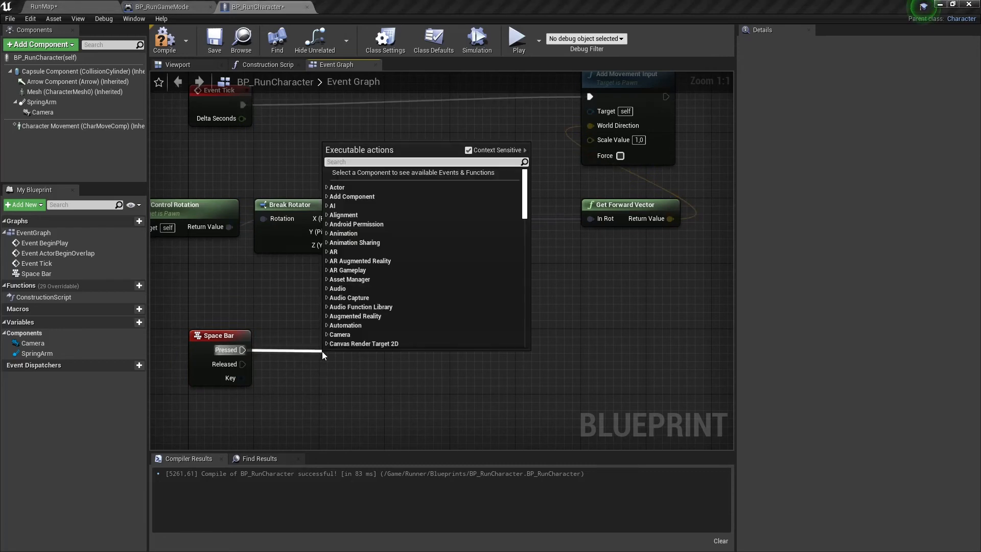
type("jum")
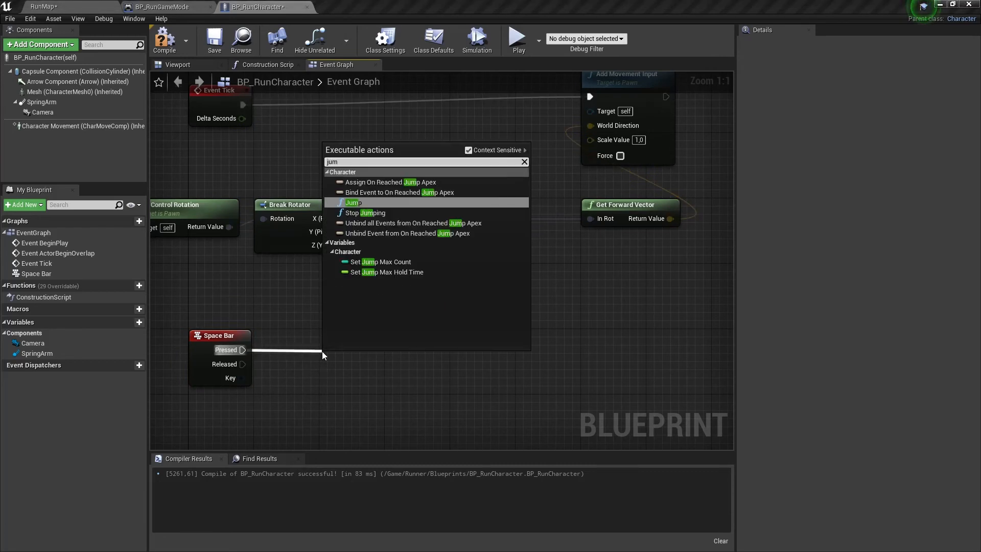
left_click(354, 202)
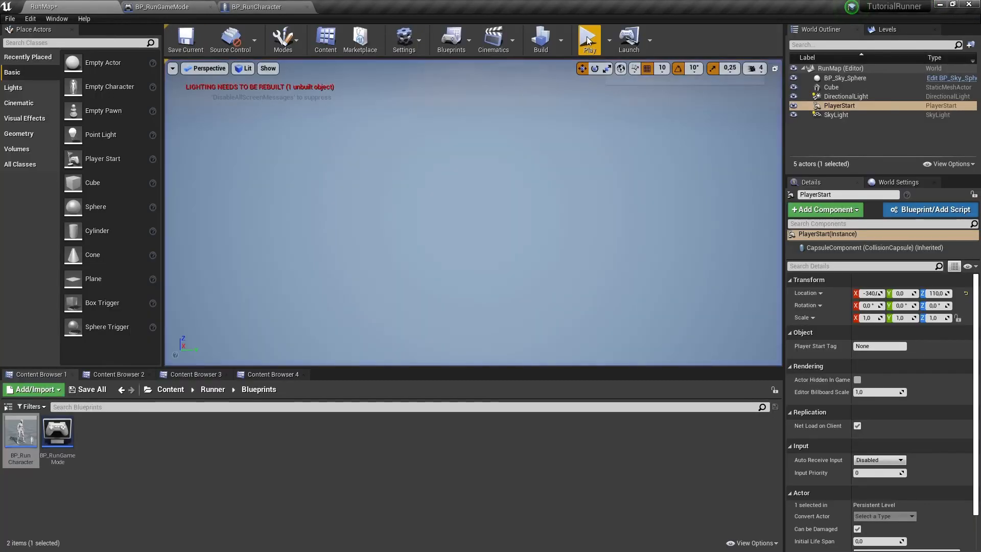
left_click(589, 39)
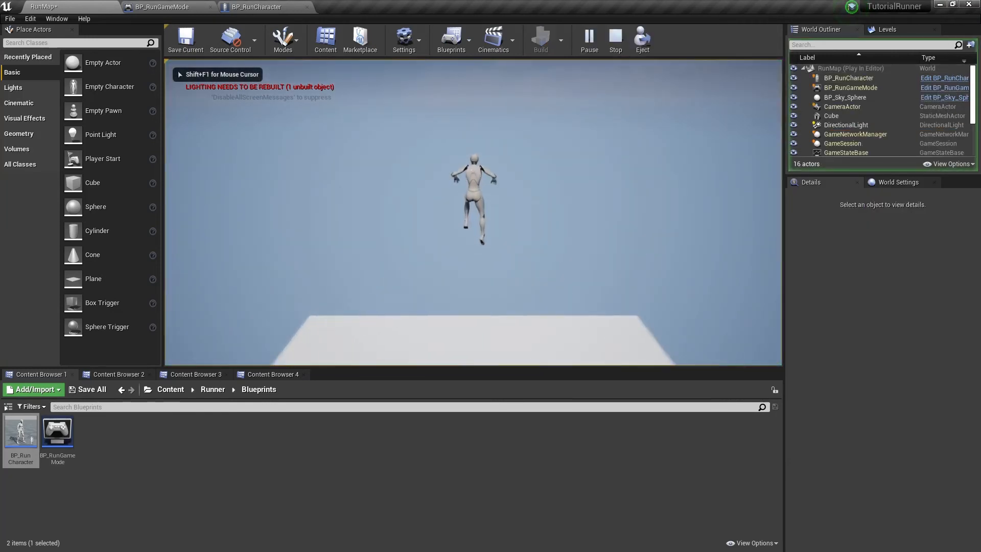
left_click(614, 39)
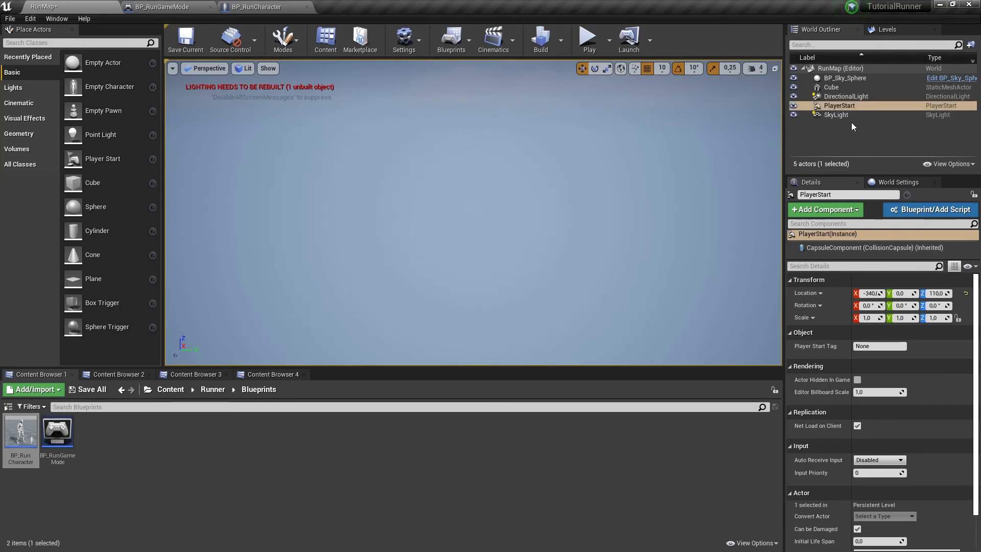
Stretch the floor cube to Scale X 19.5 at X 560 and test-play the level
left_click(832, 87)
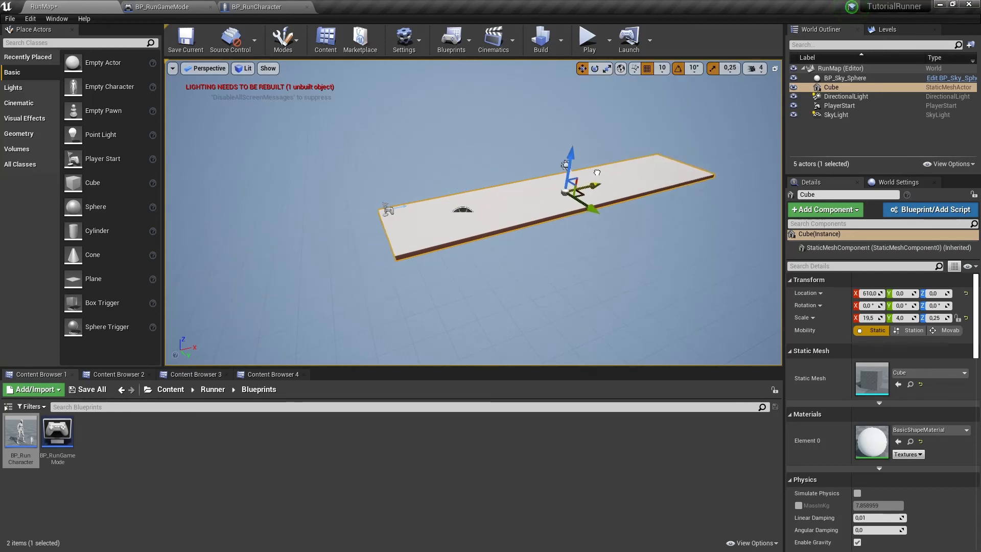
left_click_drag(575, 185, 566, 194)
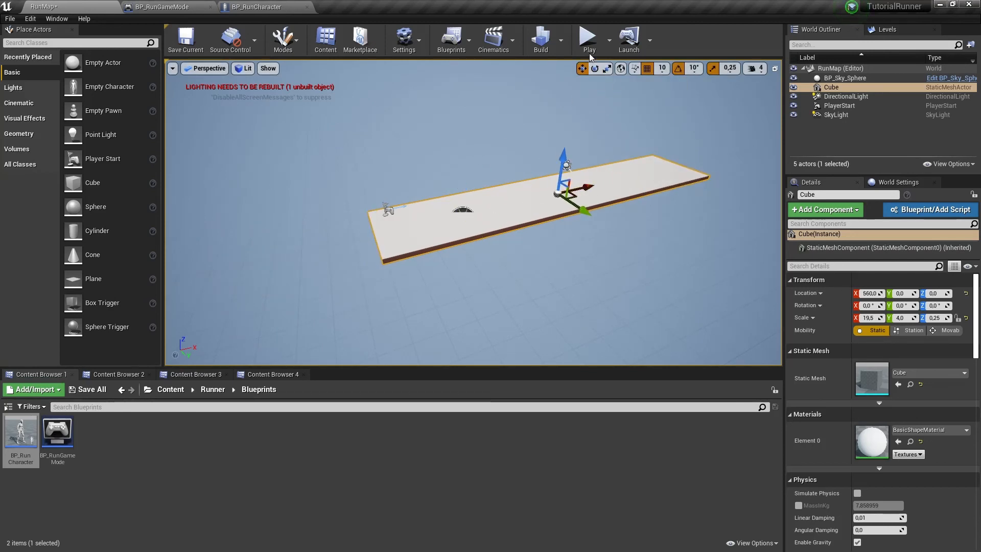
left_click(586, 40)
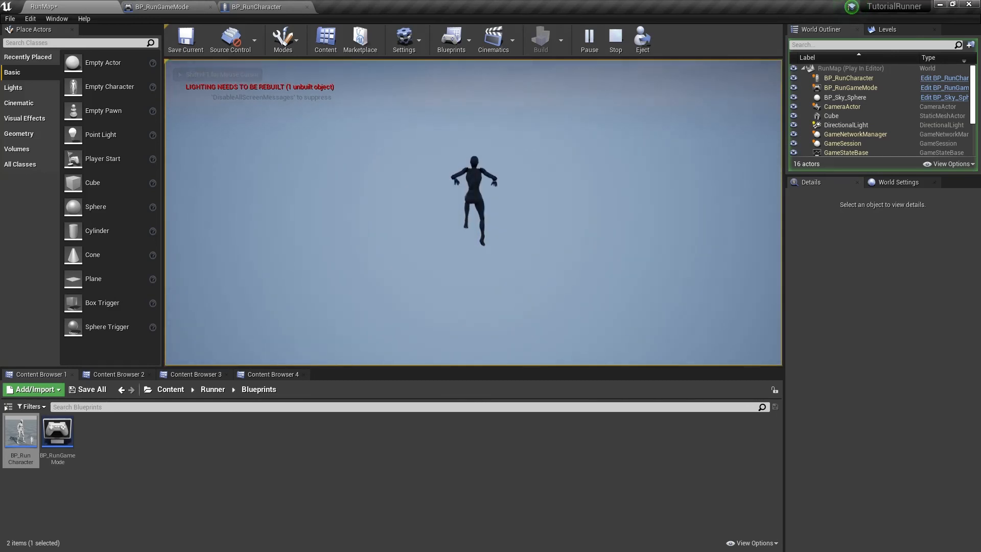
left_click(614, 39)
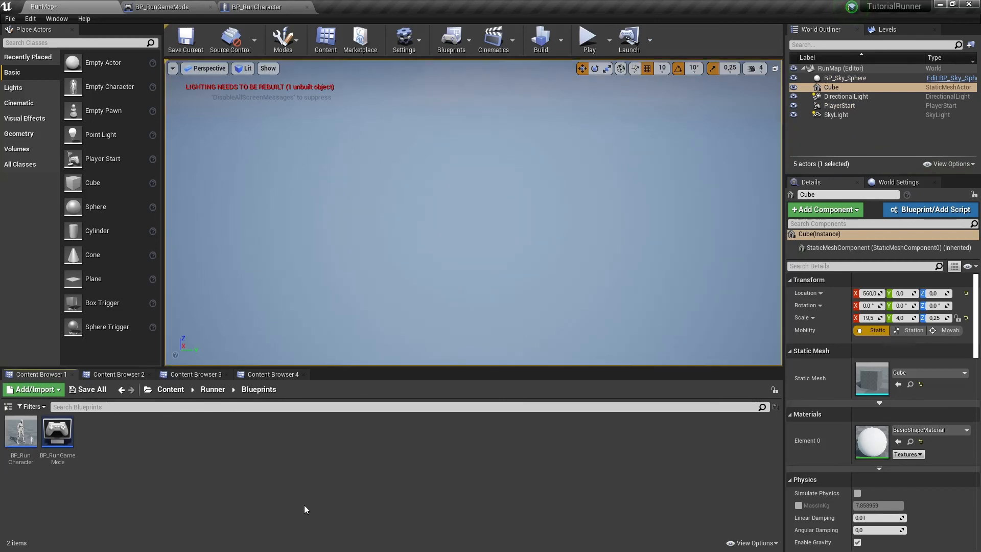
Set DirectionalLight mobility to Movable and save the RunMap level via Save All
left_click(846, 96)
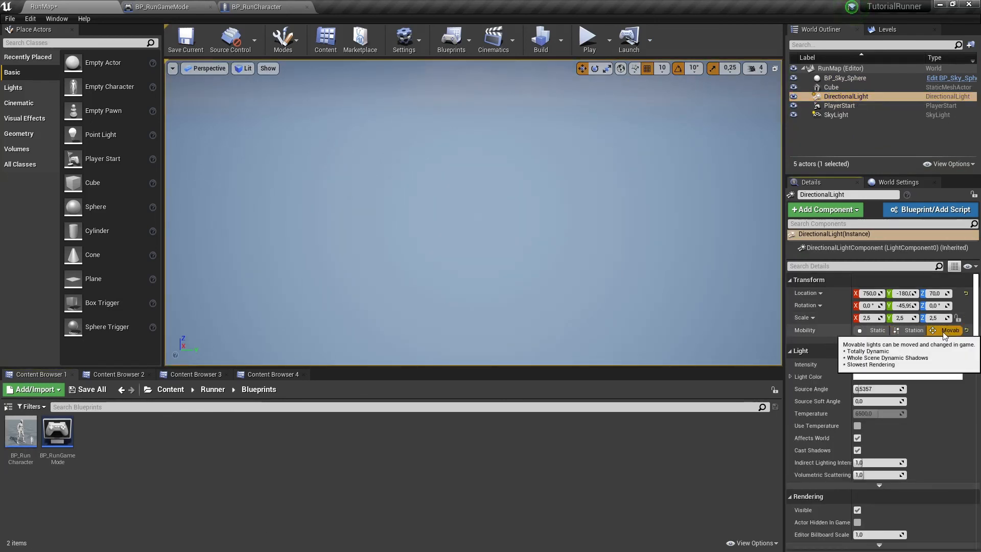
left_click(91, 388)
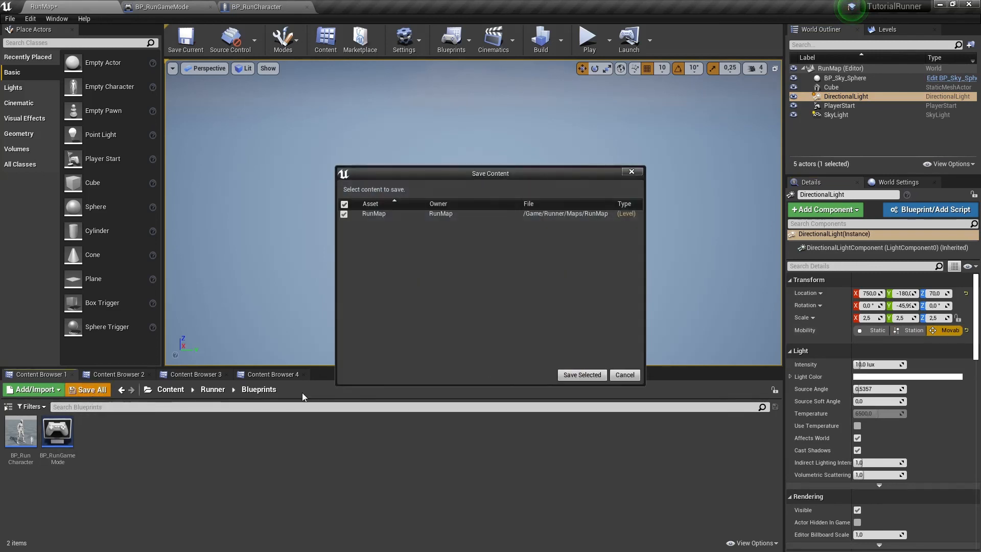
left_click(580, 375)
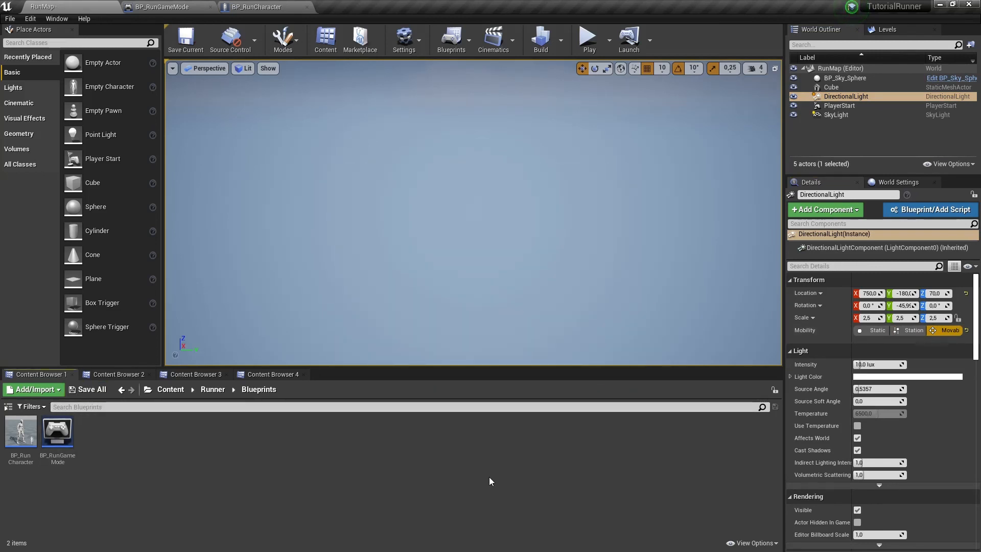